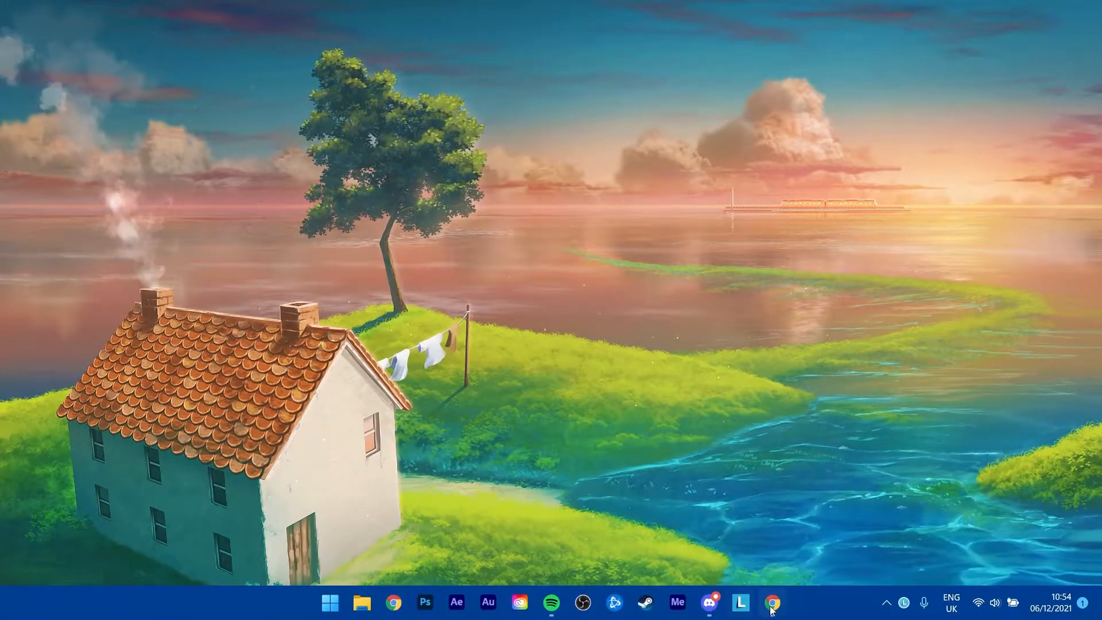
# Launch Chrome from the taskbar to reach the Dyno website
pyautogui.click(774, 601)
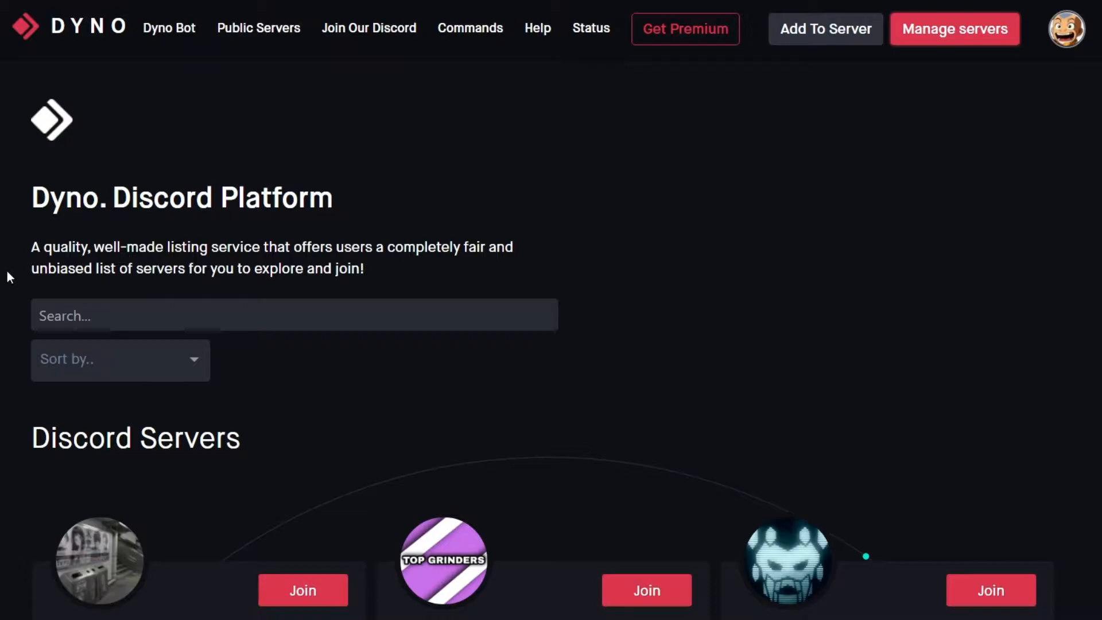
pyautogui.moveTo(699, 156)
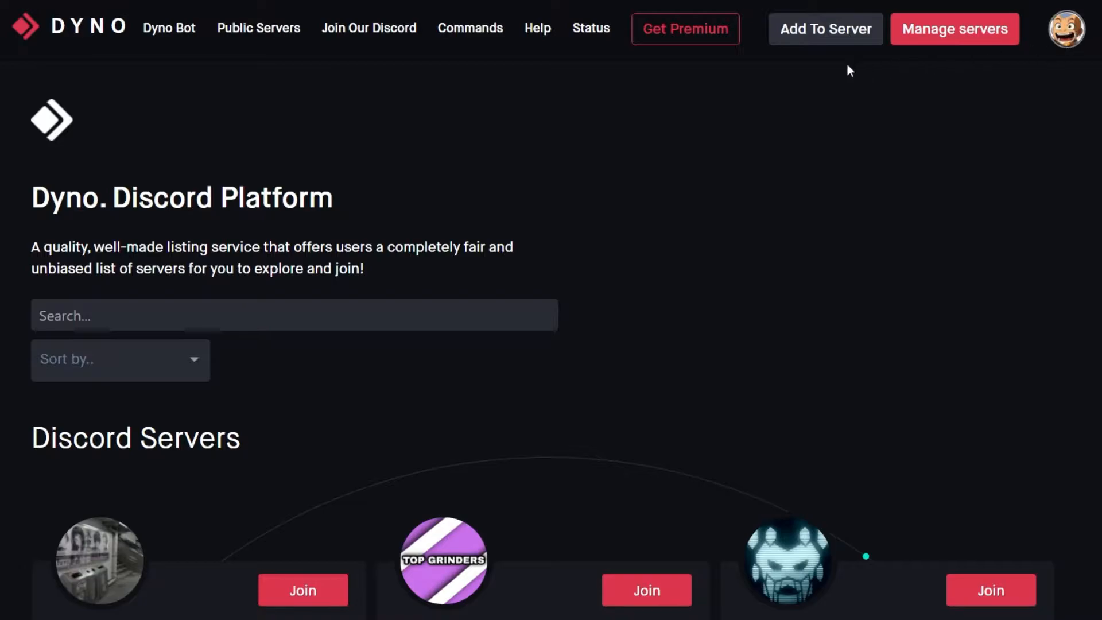
# Start adding the Dyno bot to the Tech How server and review its permission checklist
pyautogui.click(955, 29)
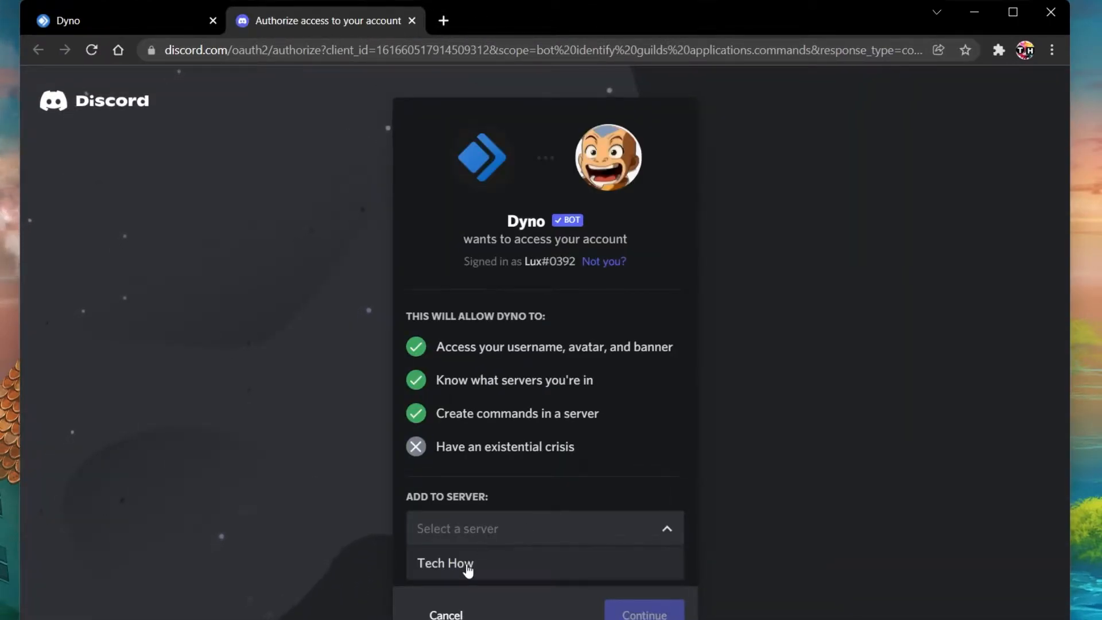
pyautogui.click(445, 563)
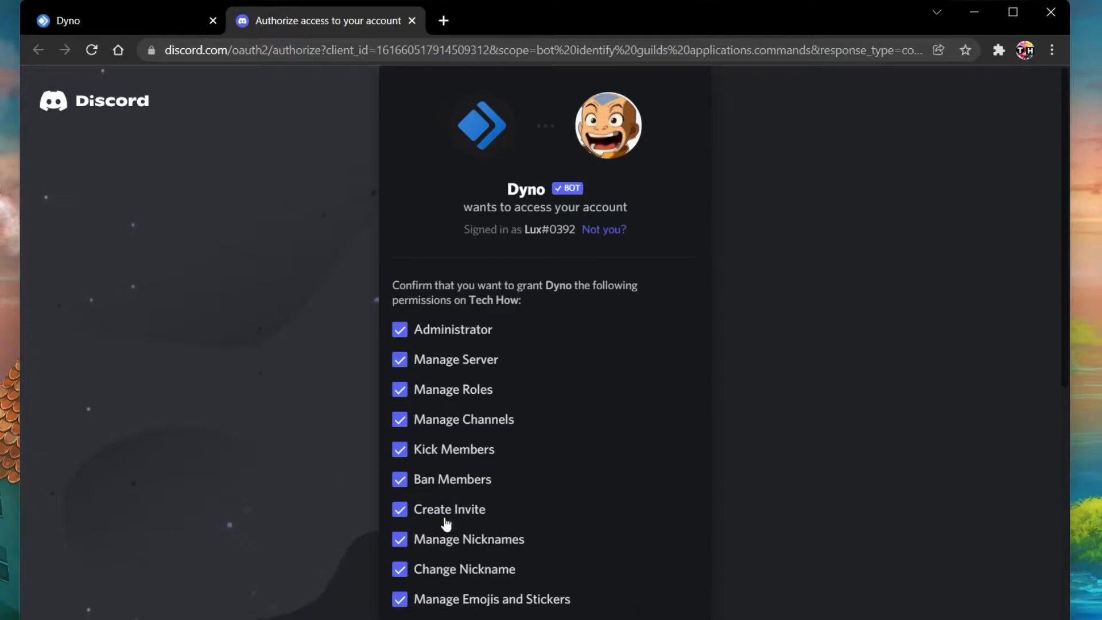
pyautogui.scroll(-3)
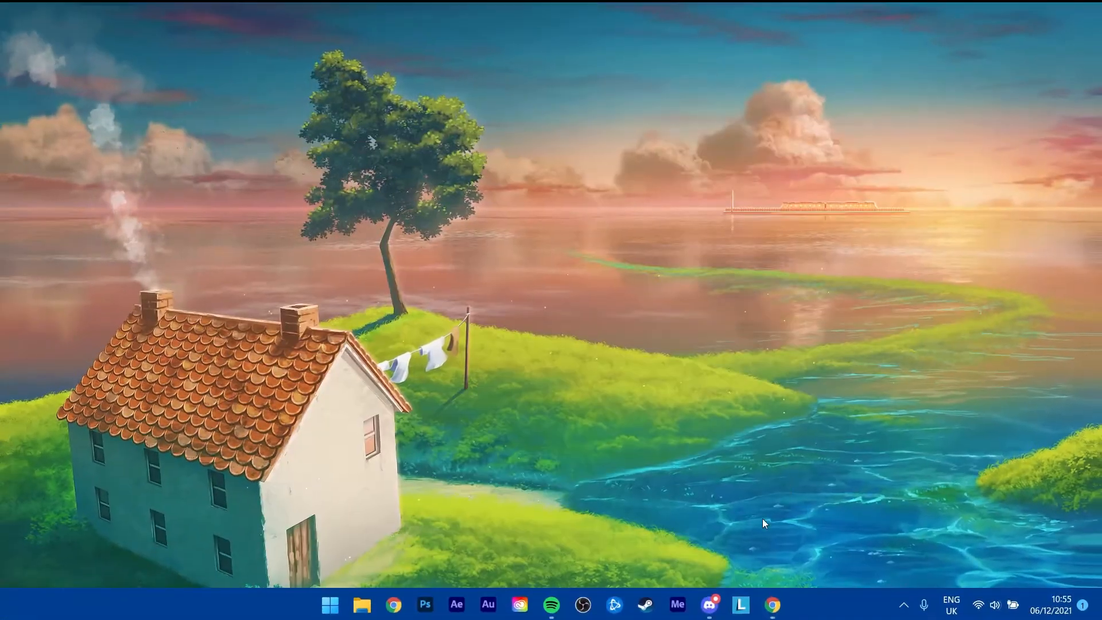
# Find Dyno in Tech How's member list in Discord and view its assigned roles
pyautogui.click(711, 605)
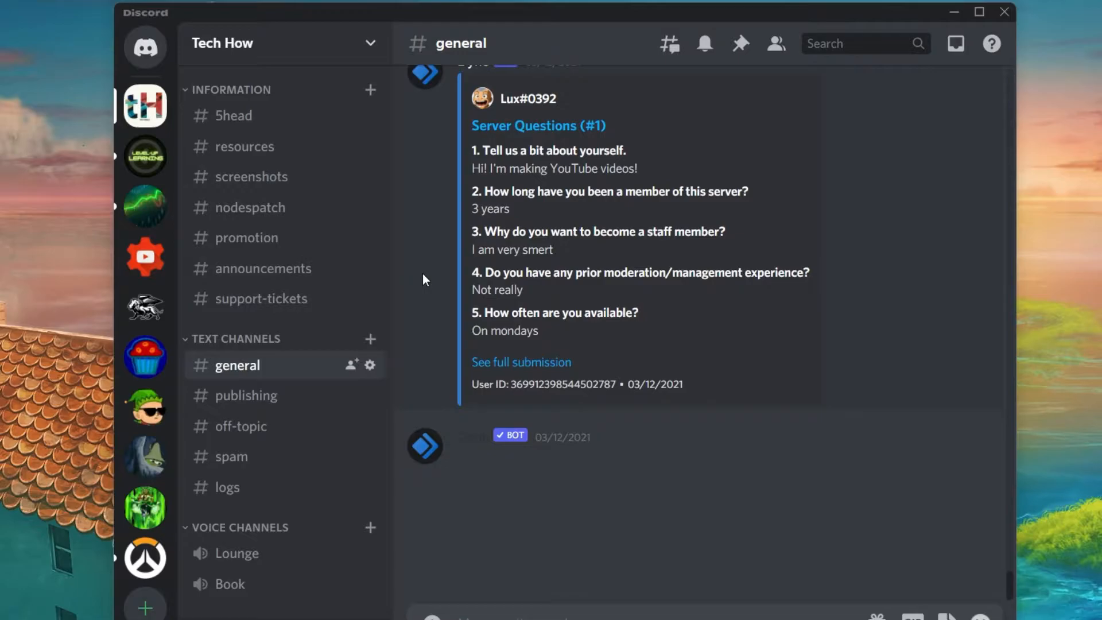
pyautogui.click(775, 43)
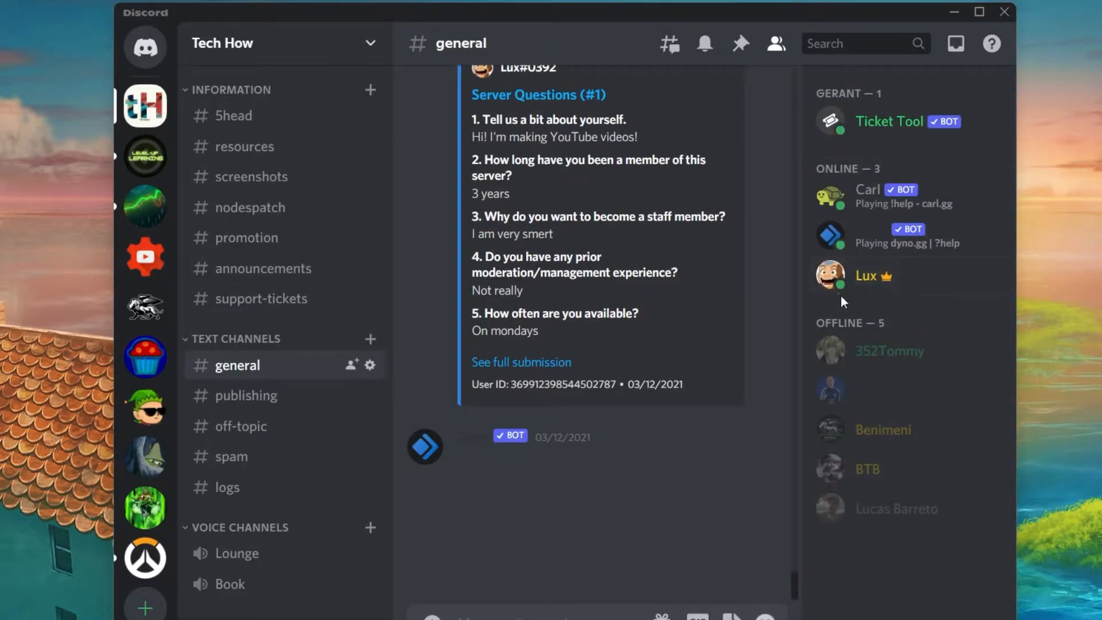
pyautogui.rightClick(865, 276)
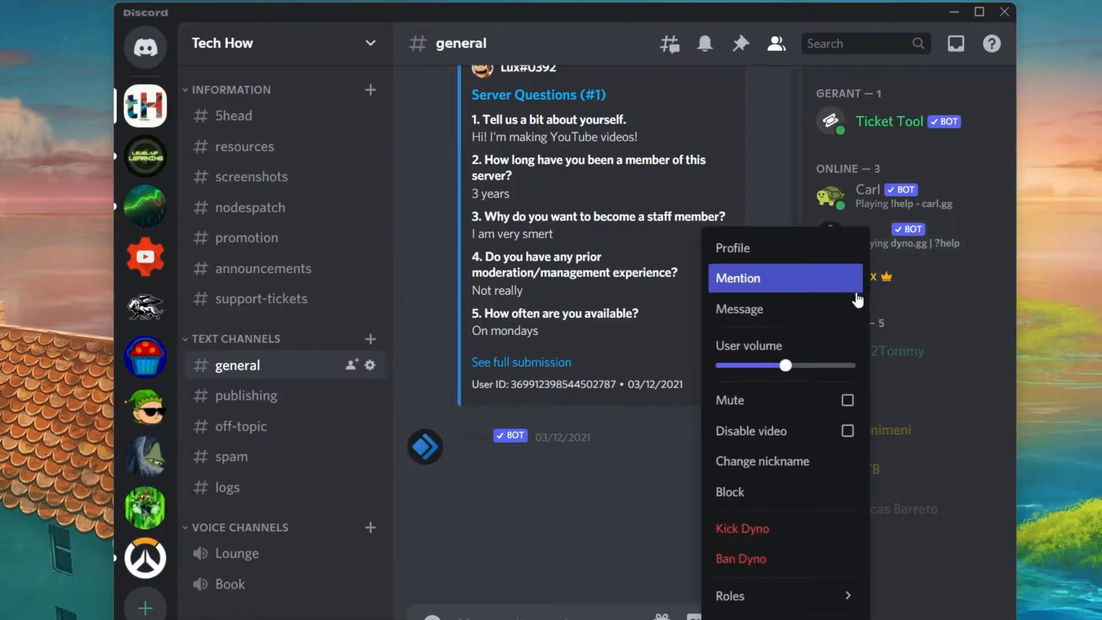
pyautogui.click(730, 596)
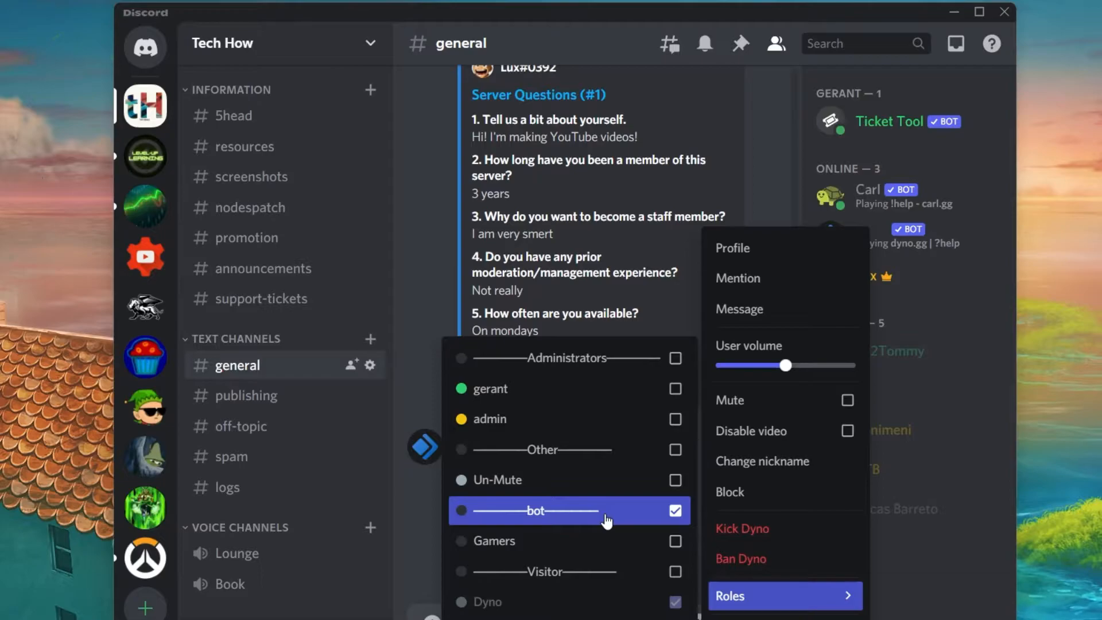
pyautogui.moveTo(603, 505)
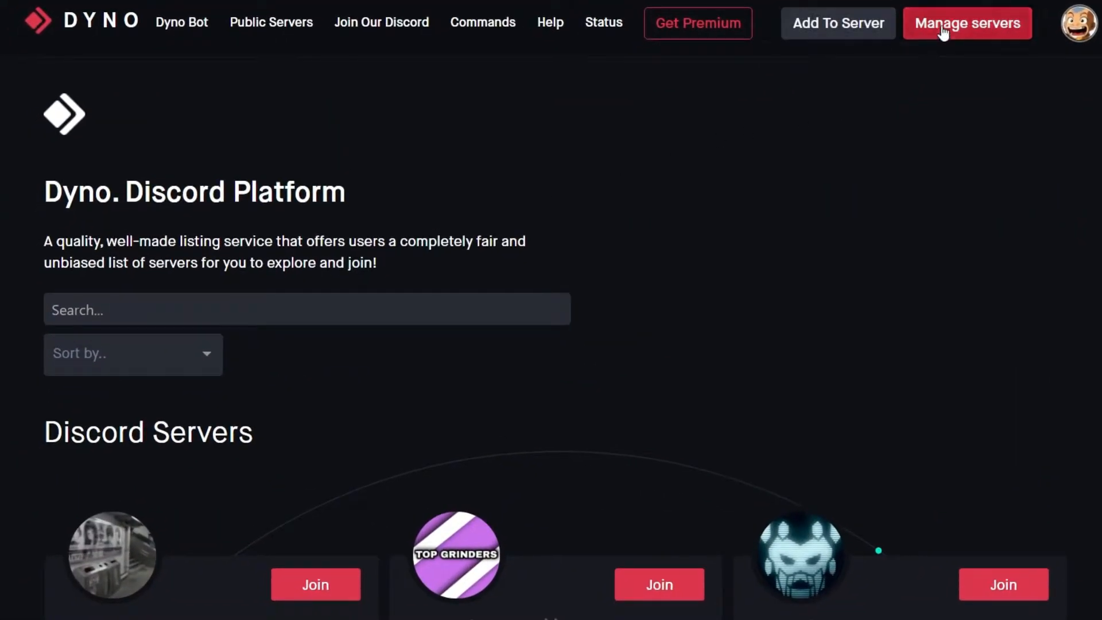
# Enter the Tech How dashboard from Manage Servers and go to the Forms module under Modules
pyautogui.click(944, 23)
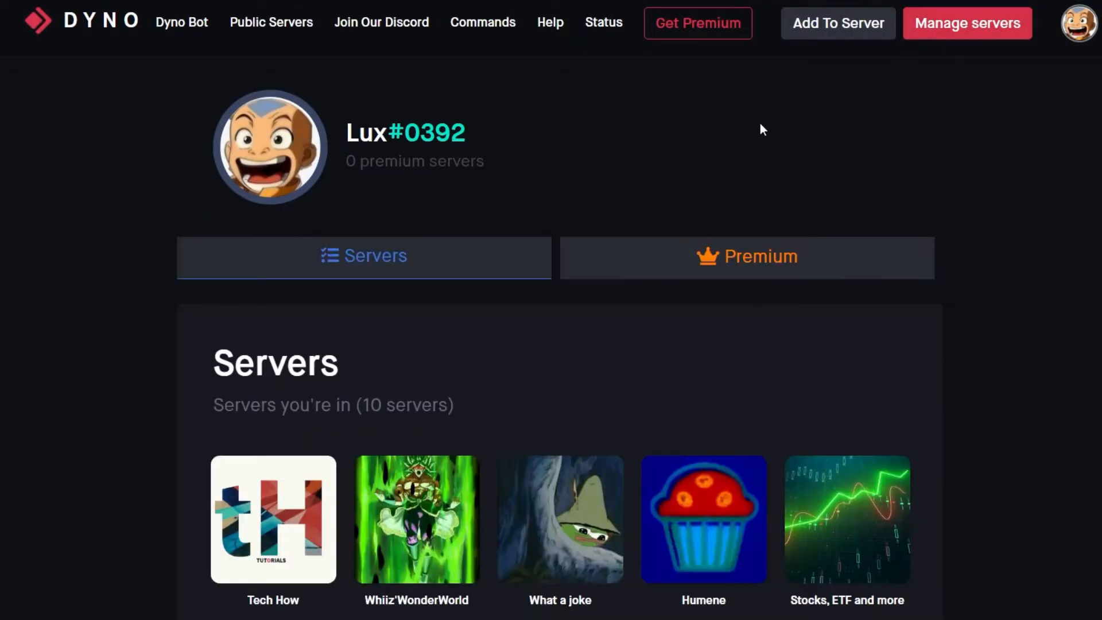
pyautogui.scroll(-3)
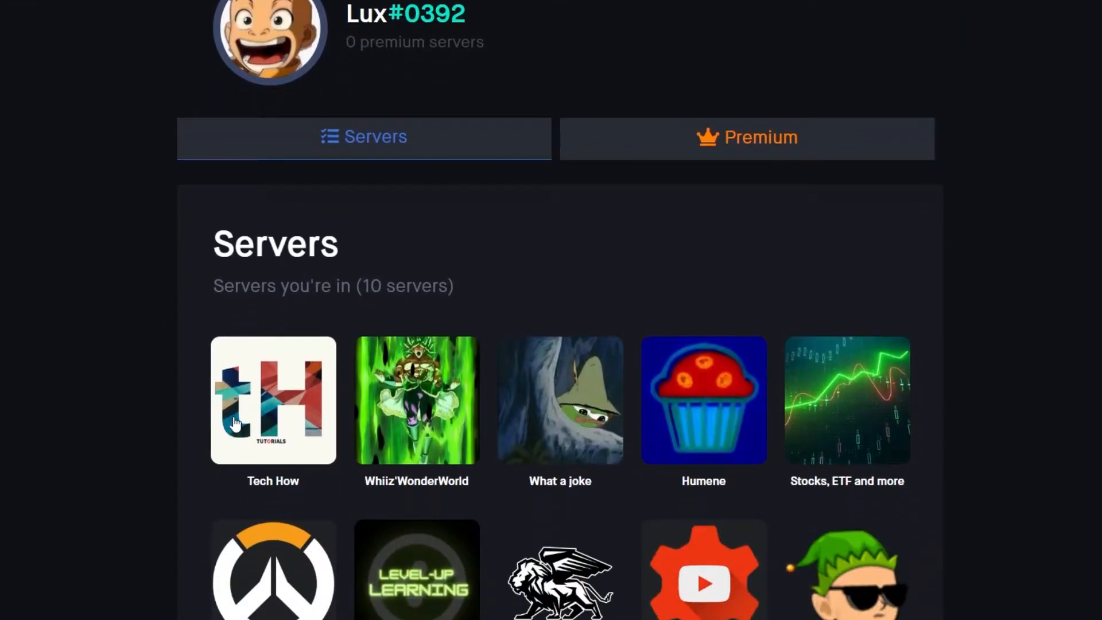
pyautogui.click(273, 405)
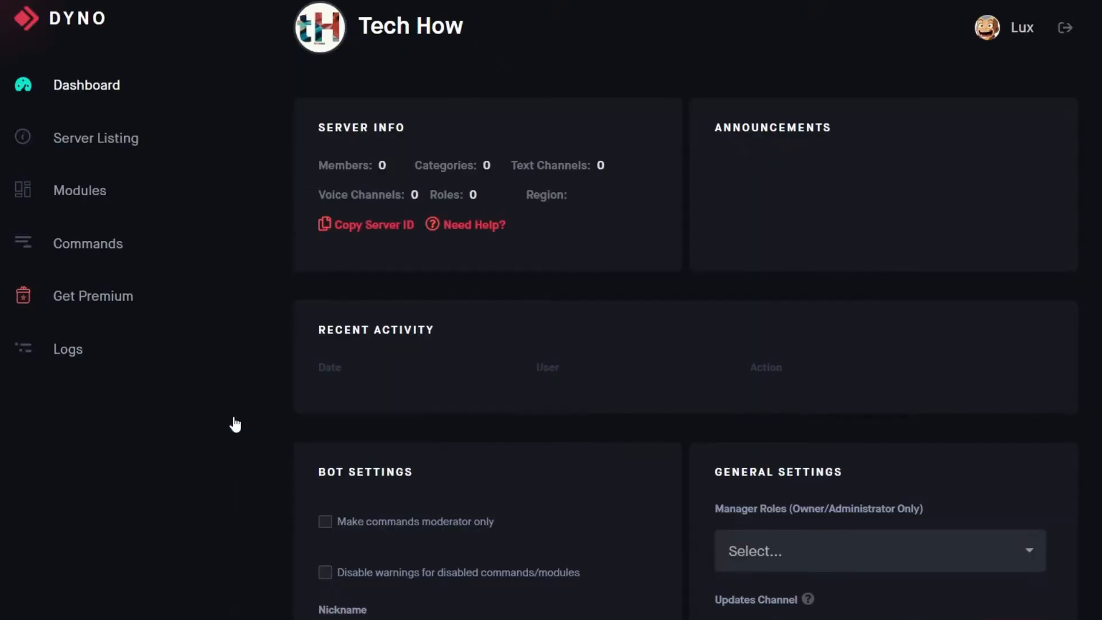
pyautogui.moveTo(221, 388)
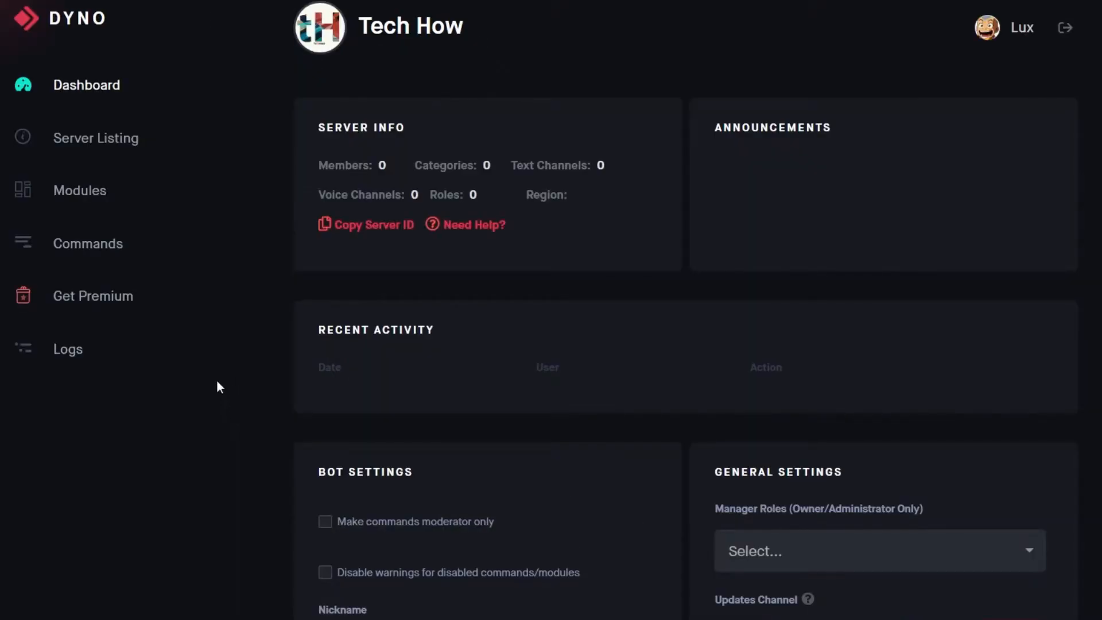
pyautogui.moveTo(266, 283)
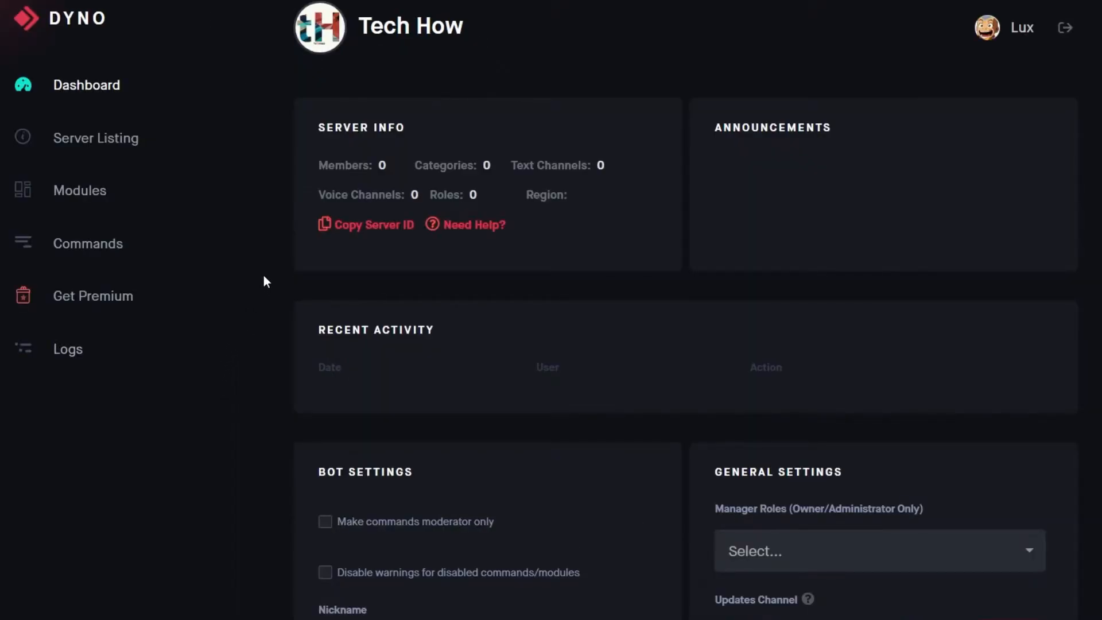
pyautogui.click(81, 191)
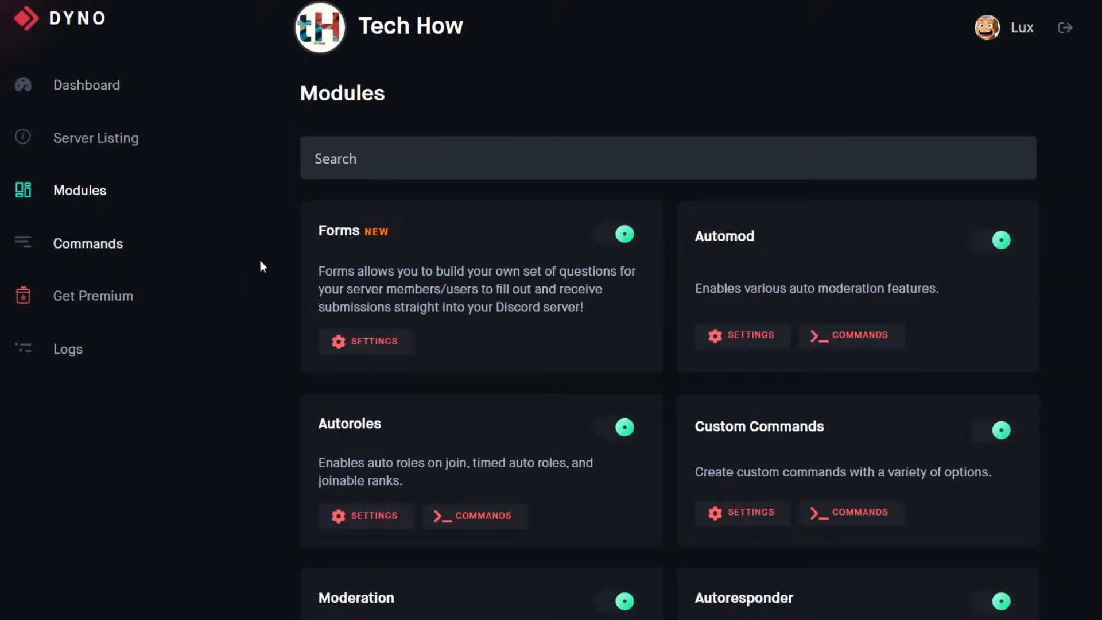
pyautogui.moveTo(621, 239)
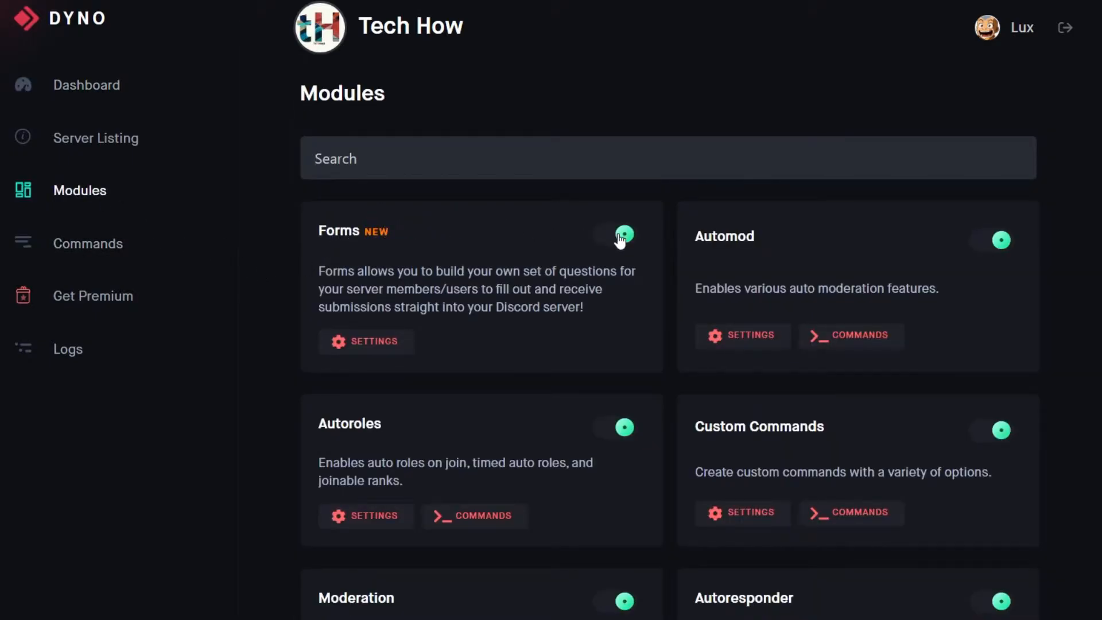
pyautogui.click(366, 341)
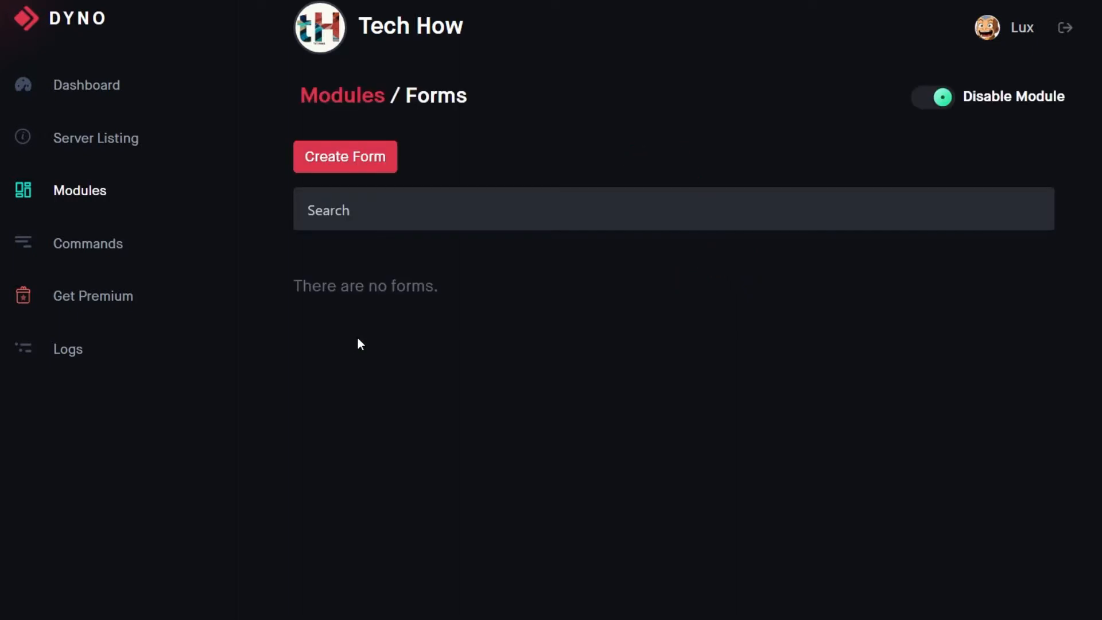
# Create a new form named 'Ban Appeals Form' with description 'This is a form for ...'
pyautogui.click(344, 156)
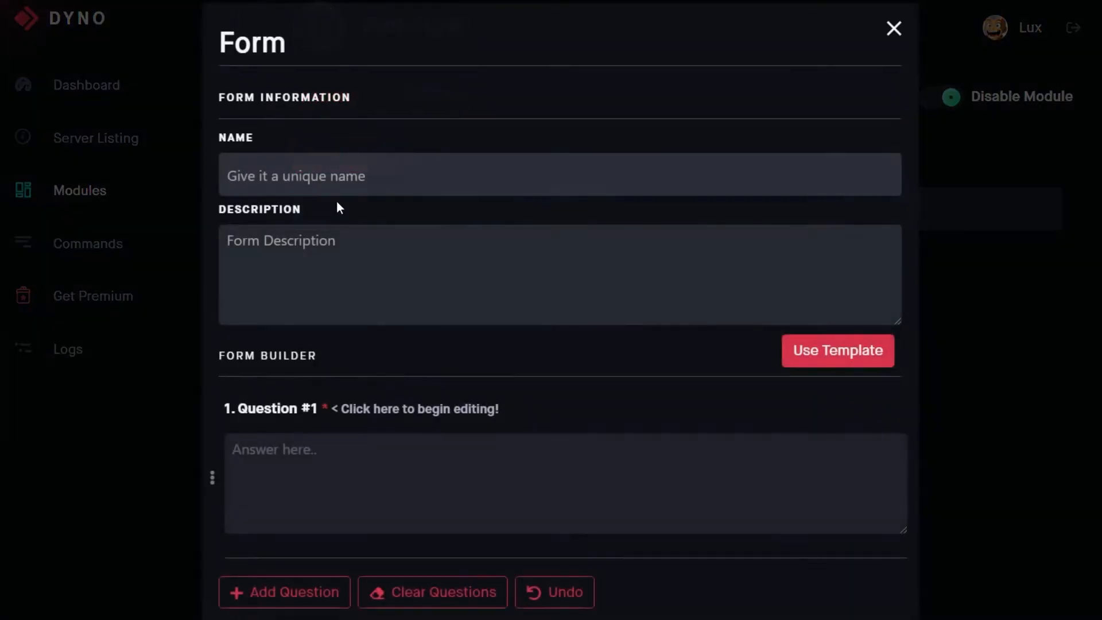
pyautogui.write('B')
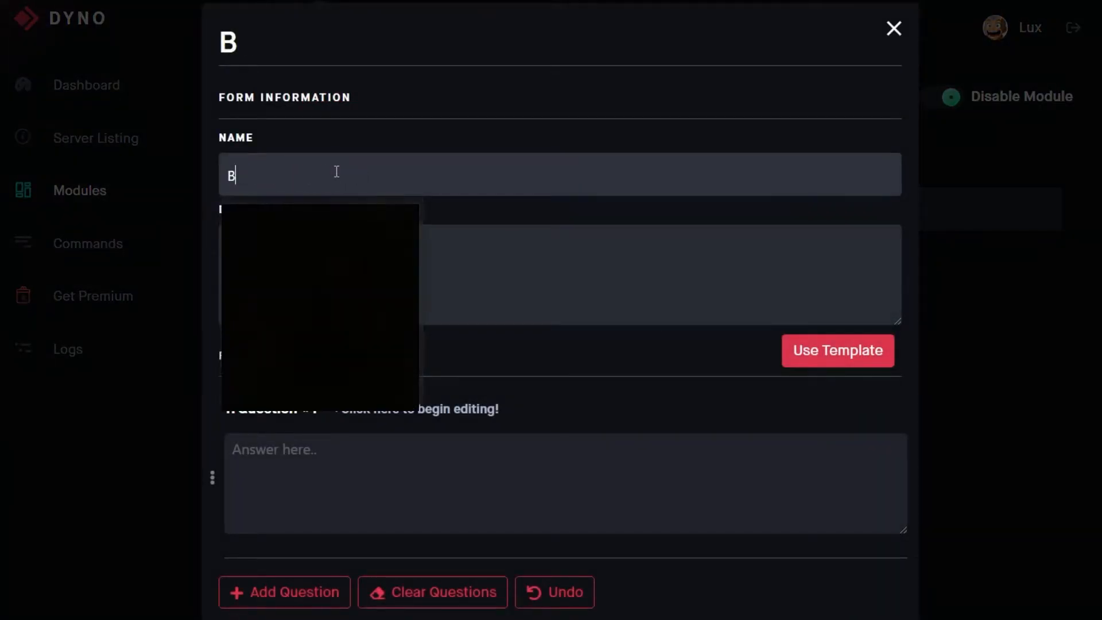
pyautogui.write('an Appeals Form')
pyautogui.click(559, 274)
pyautogui.write('This is')
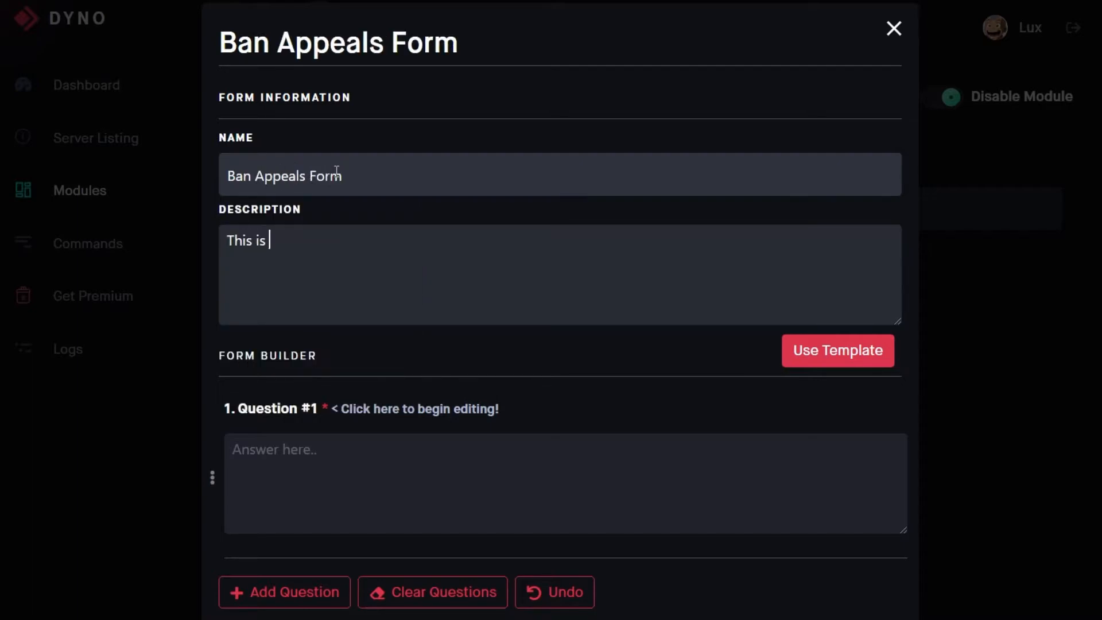
pyautogui.write('a form for ./')
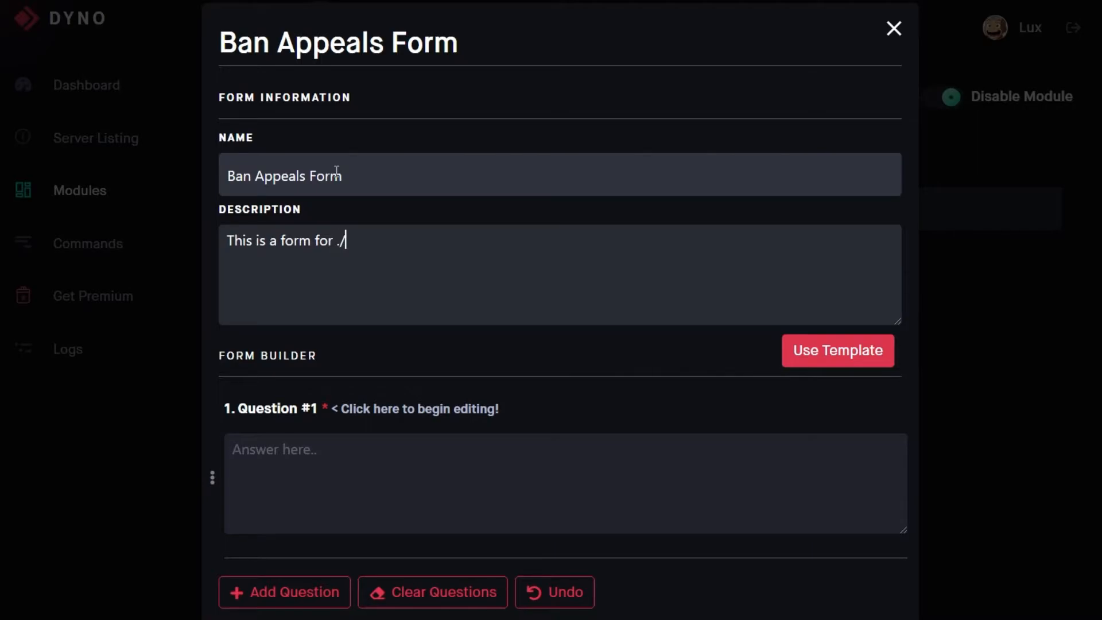
pyautogui.write('..')
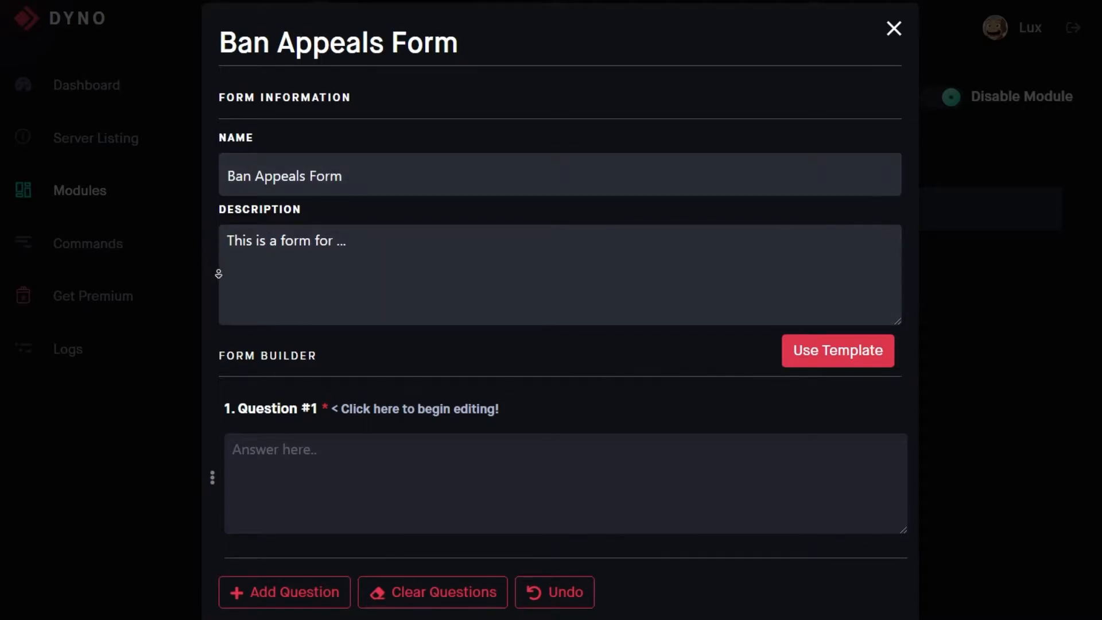
pyautogui.scroll(-3)
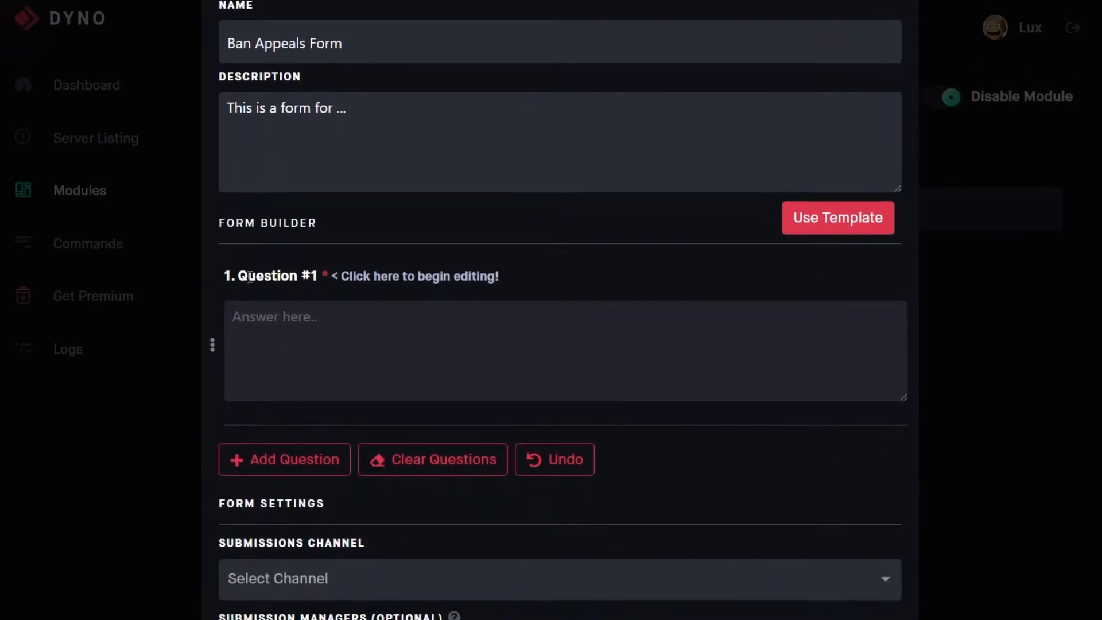
# Apply the Appeals template and make the first question a required short answer
pyautogui.click(838, 218)
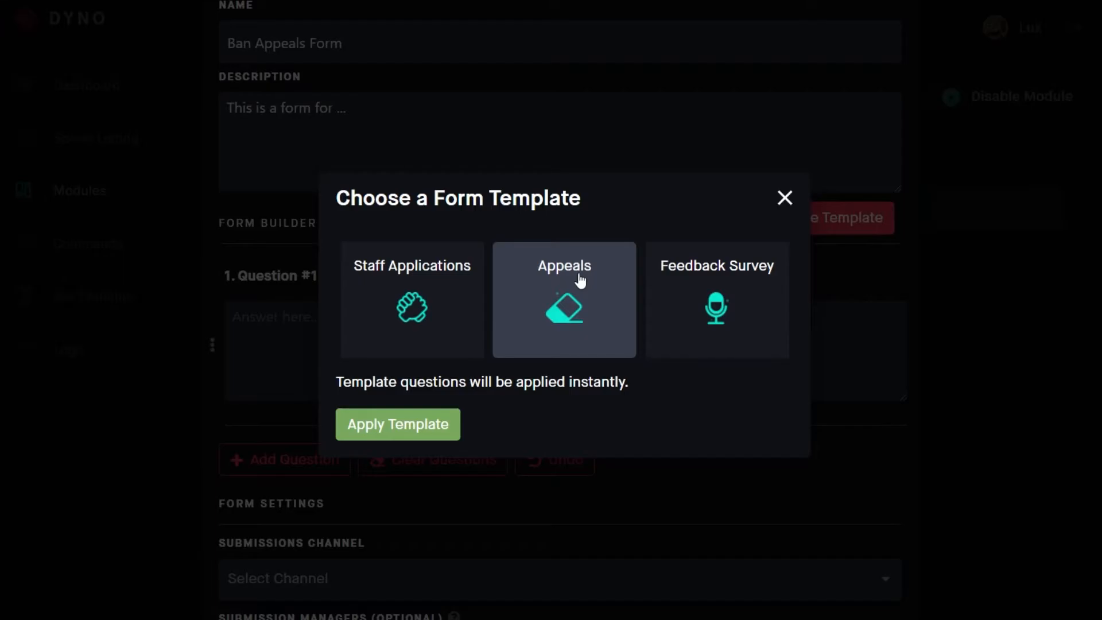
pyautogui.click(398, 425)
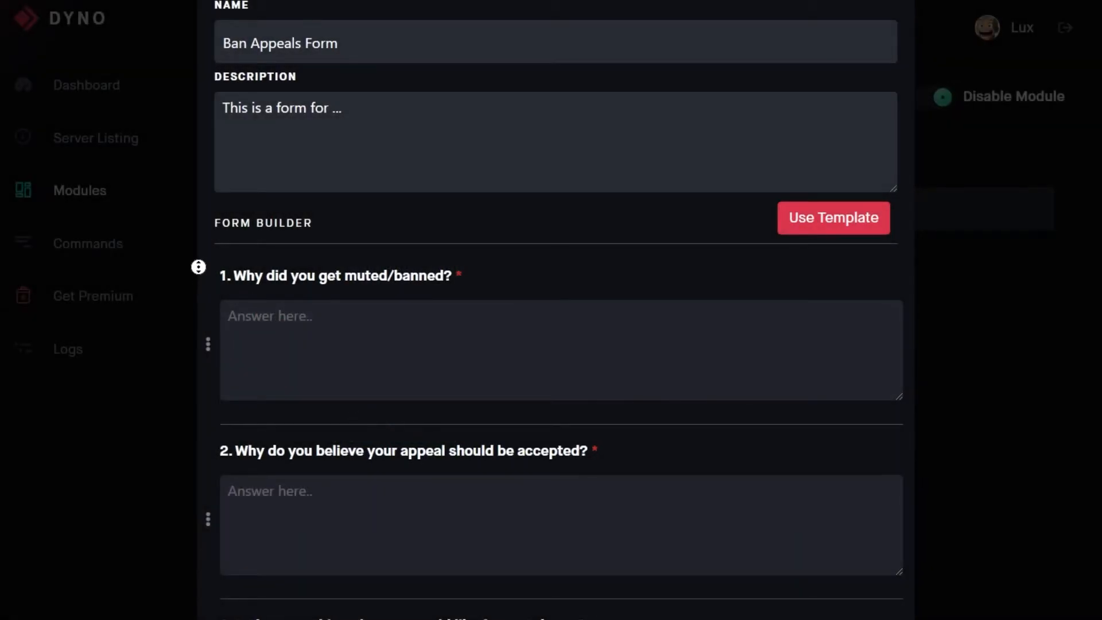
pyautogui.scroll(-3)
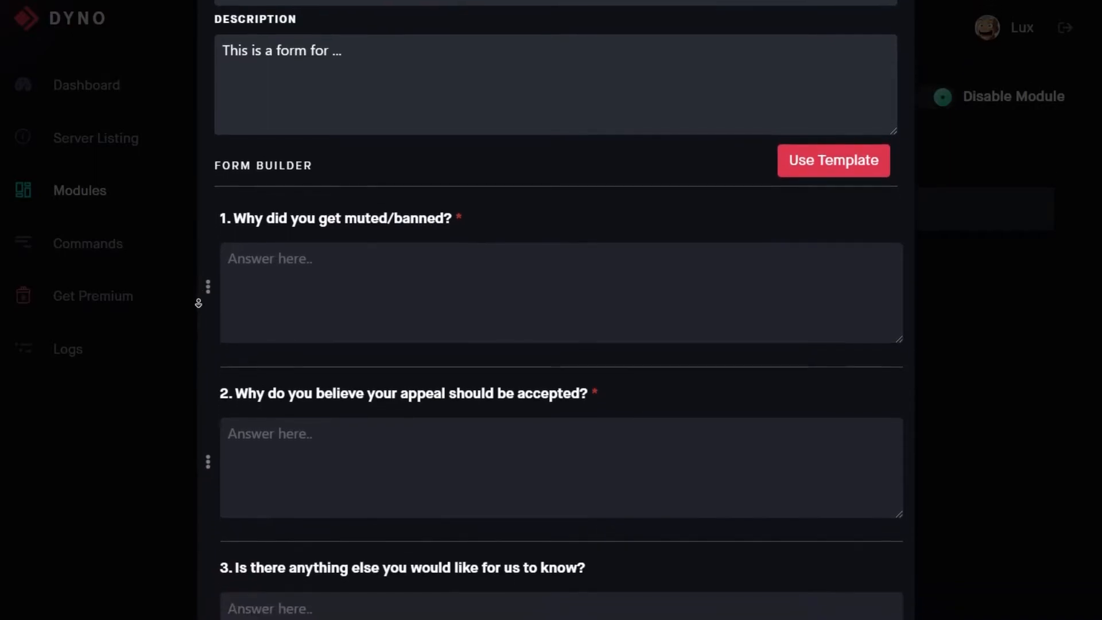
pyautogui.scroll(-3)
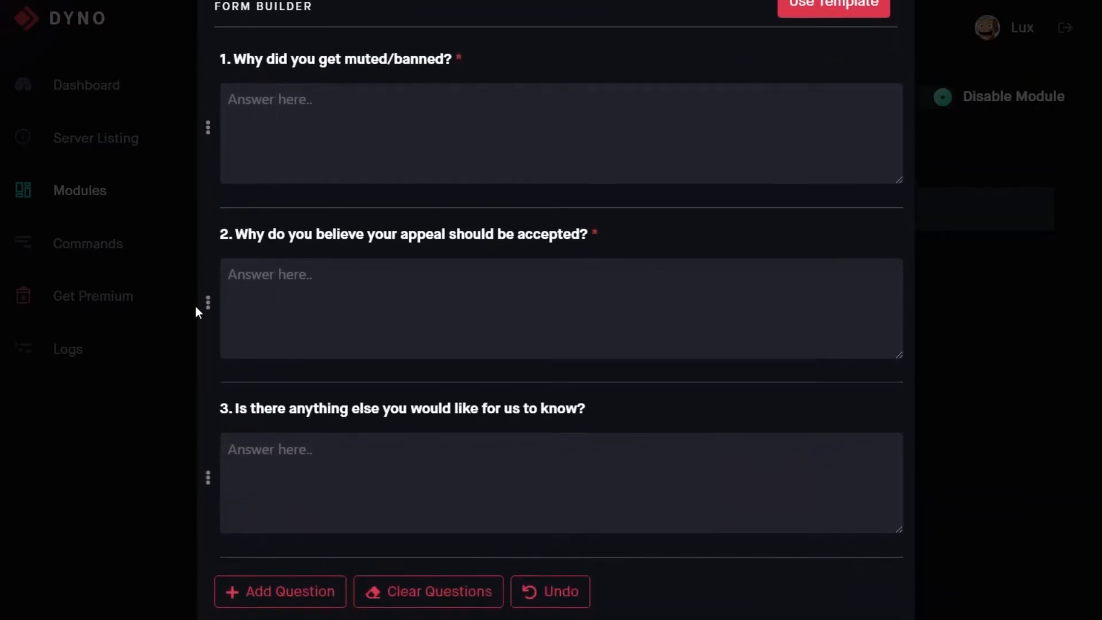
pyautogui.click(343, 59)
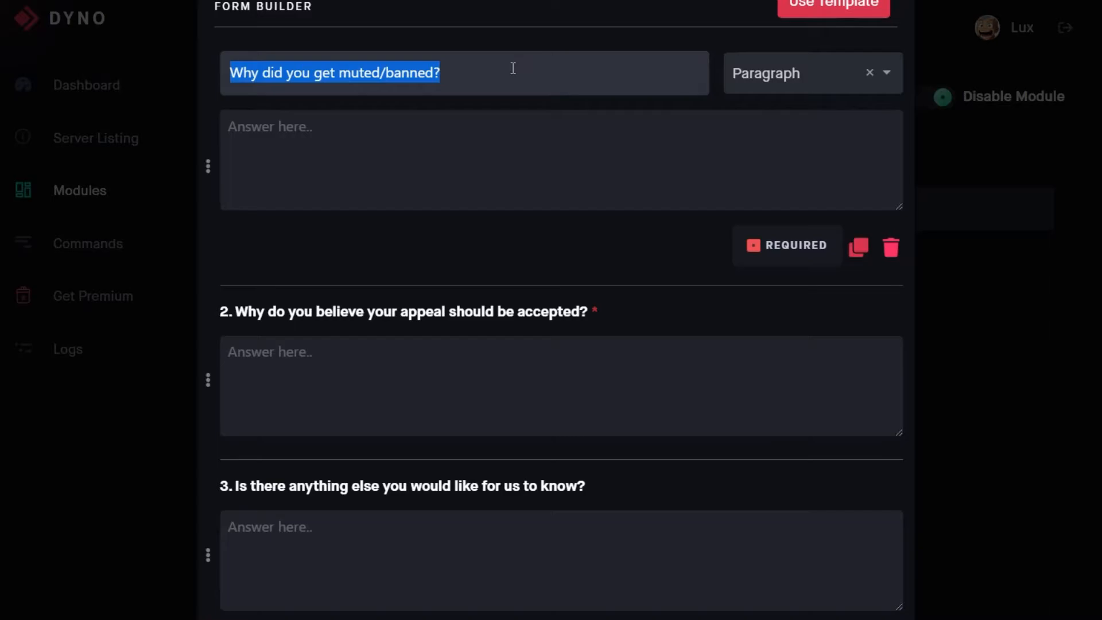
pyautogui.click(754, 245)
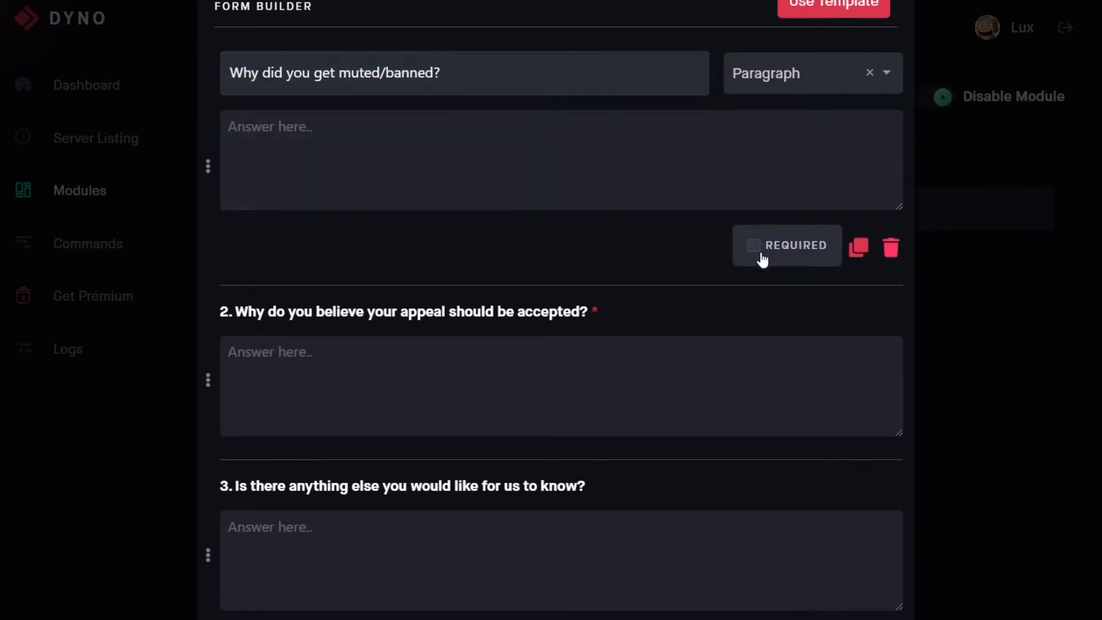
pyautogui.click(753, 244)
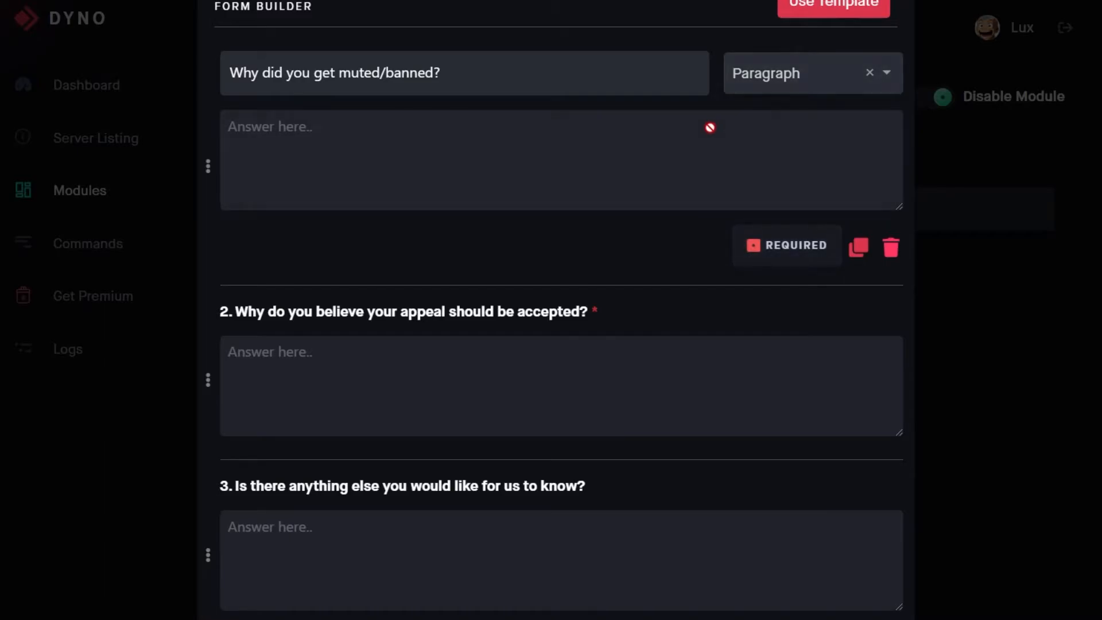
pyautogui.moveTo(313, 135)
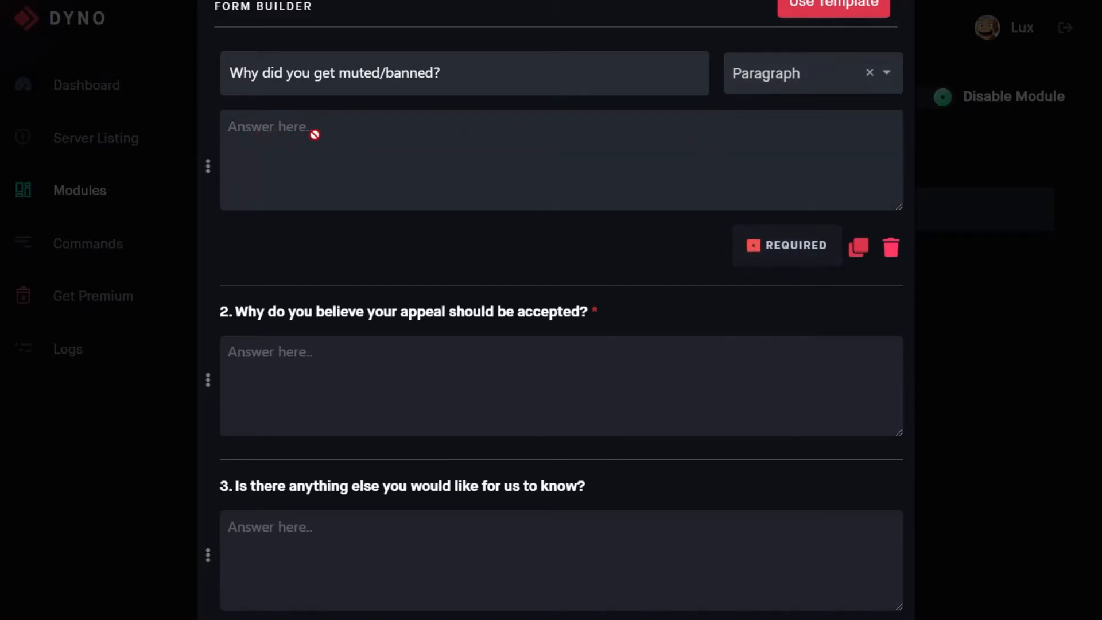
pyautogui.moveTo(848, 177)
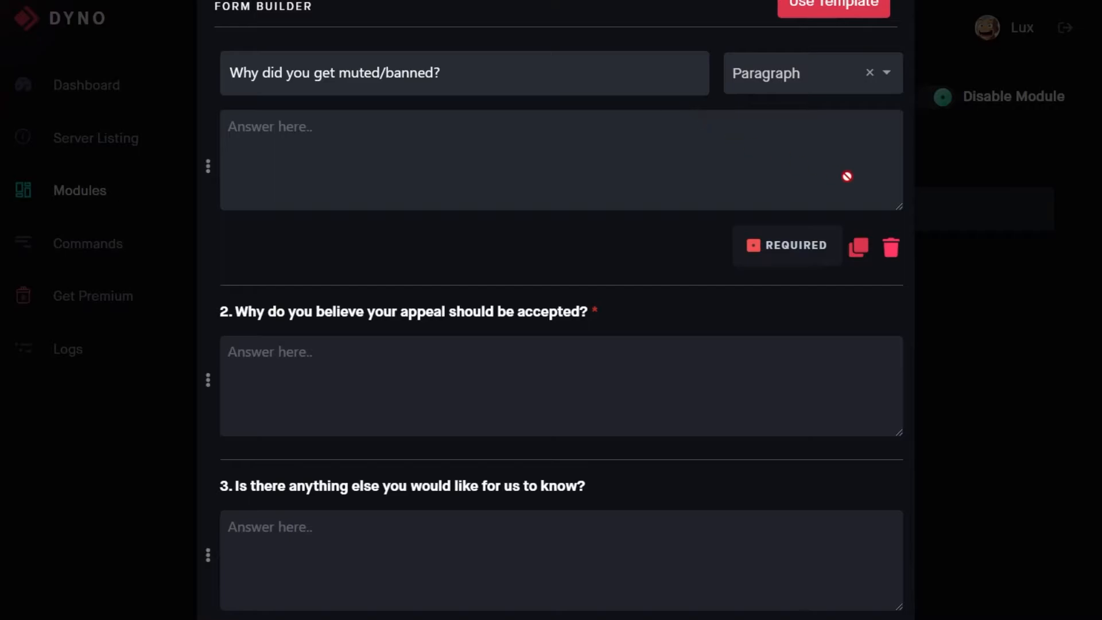
pyautogui.moveTo(844, 119)
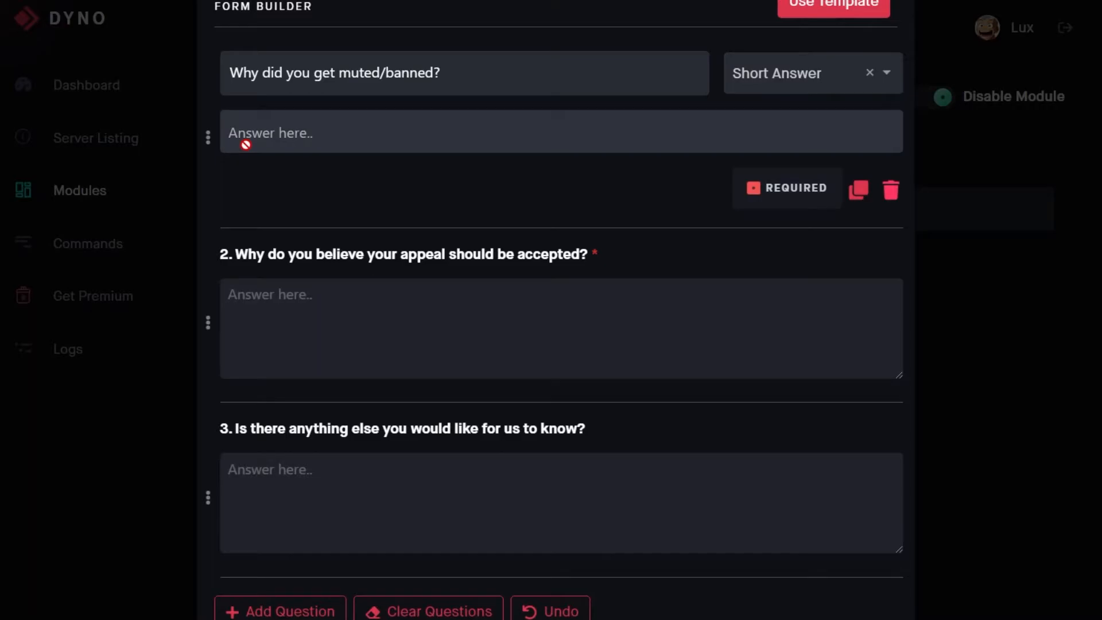
pyautogui.moveTo(615, 253)
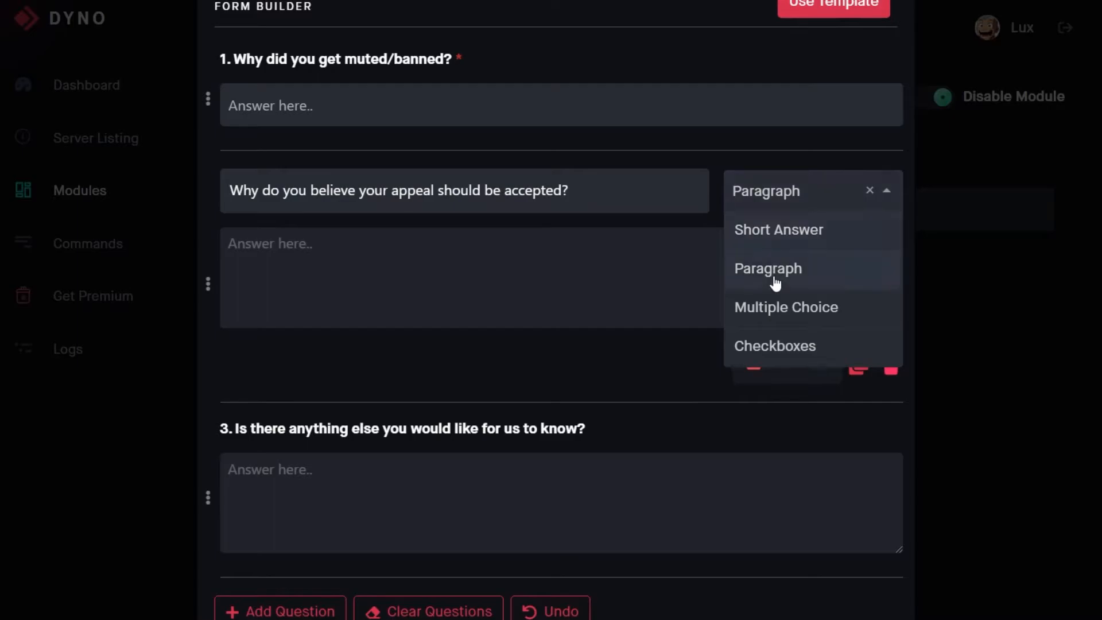
# Make question 2 multiple choice and question 3 checkboxes, adding an extra choice to each
pyautogui.click(785, 308)
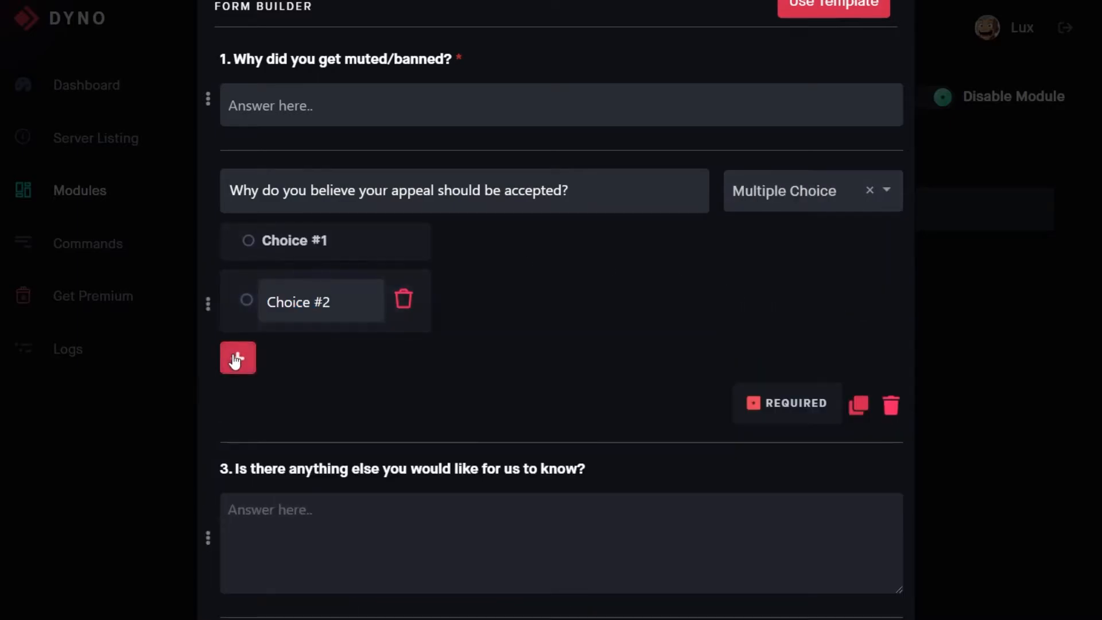
pyautogui.click(238, 359)
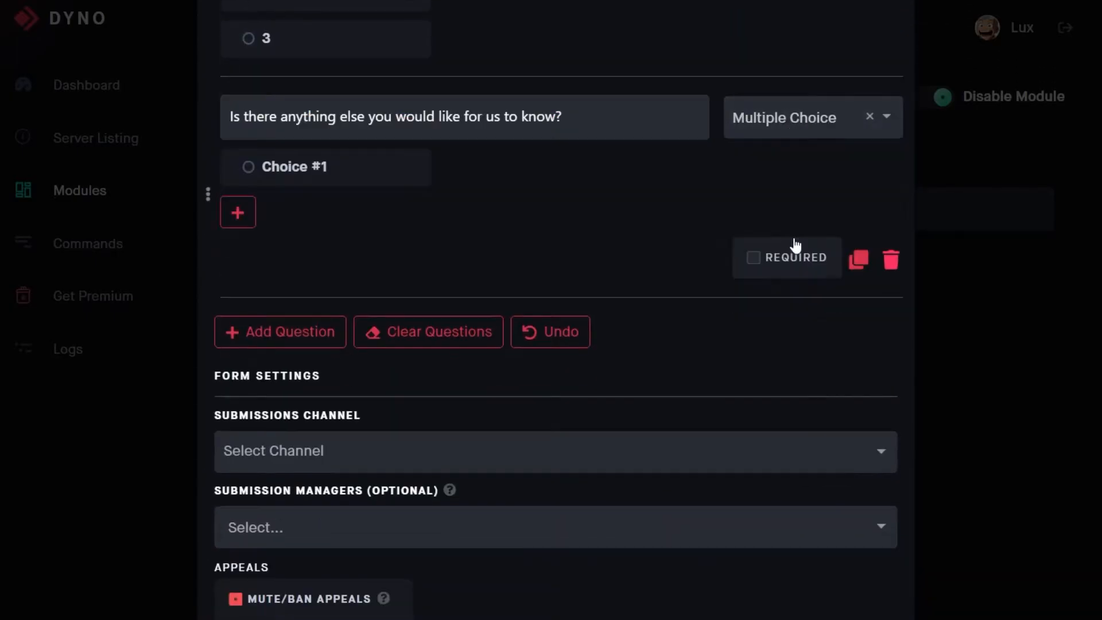
pyautogui.click(813, 117)
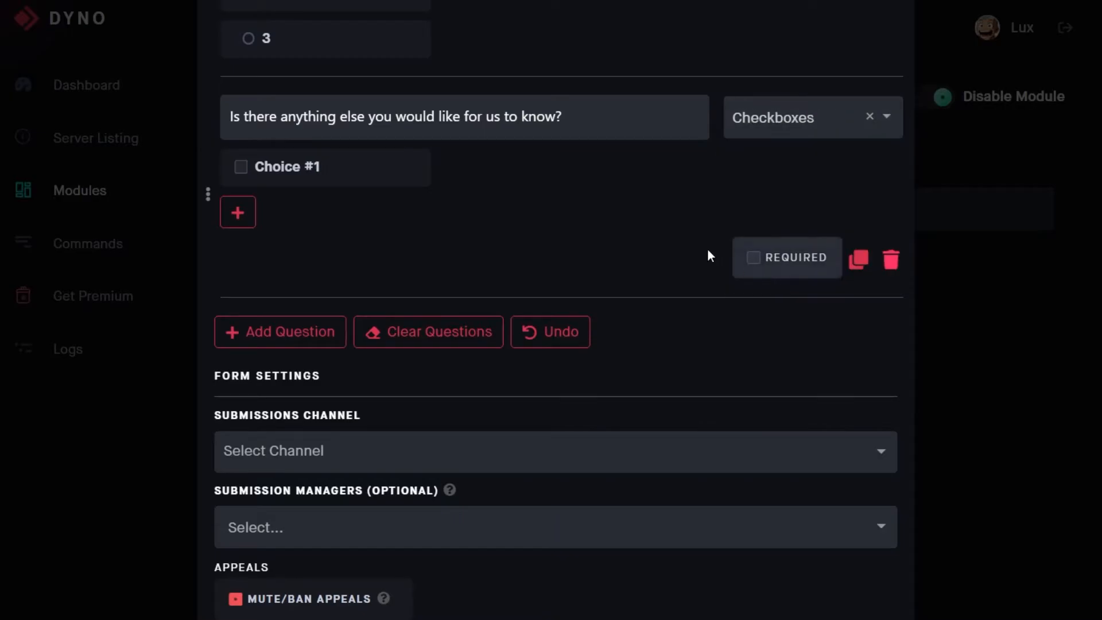
pyautogui.click(238, 211)
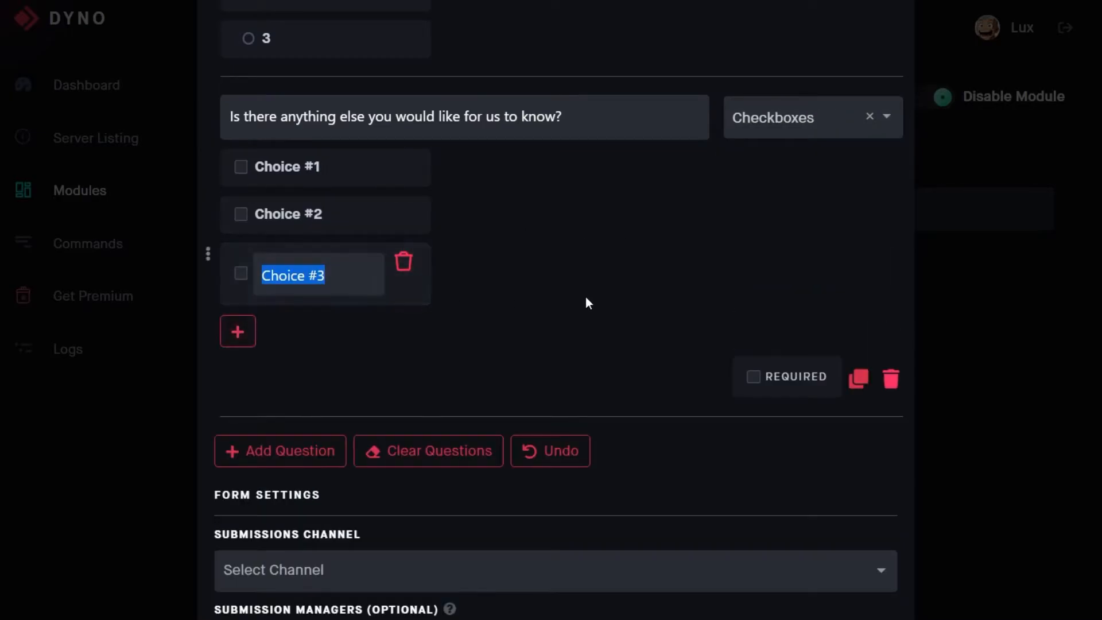
# Set the Submissions Channel to general in Form Settings
pyautogui.scroll(-3)
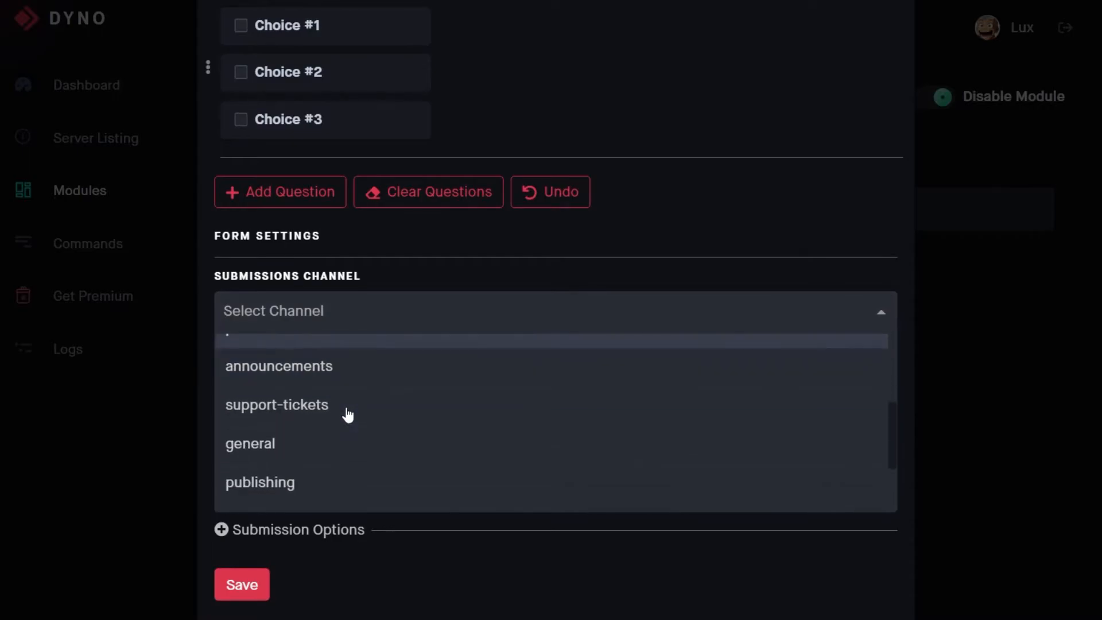
pyautogui.click(250, 443)
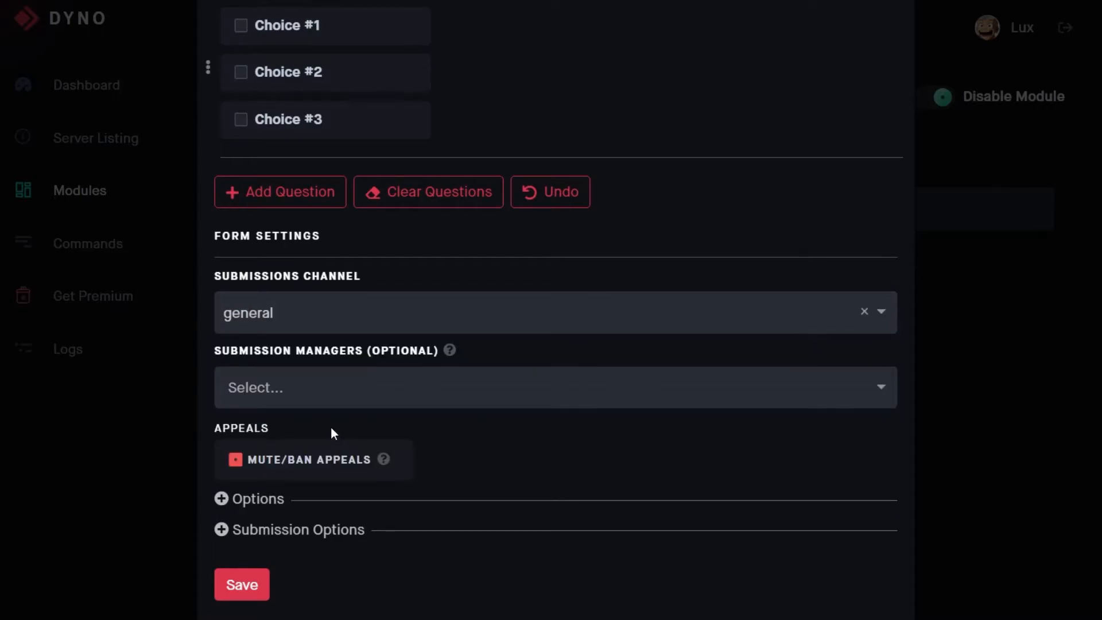
pyautogui.moveTo(325, 402)
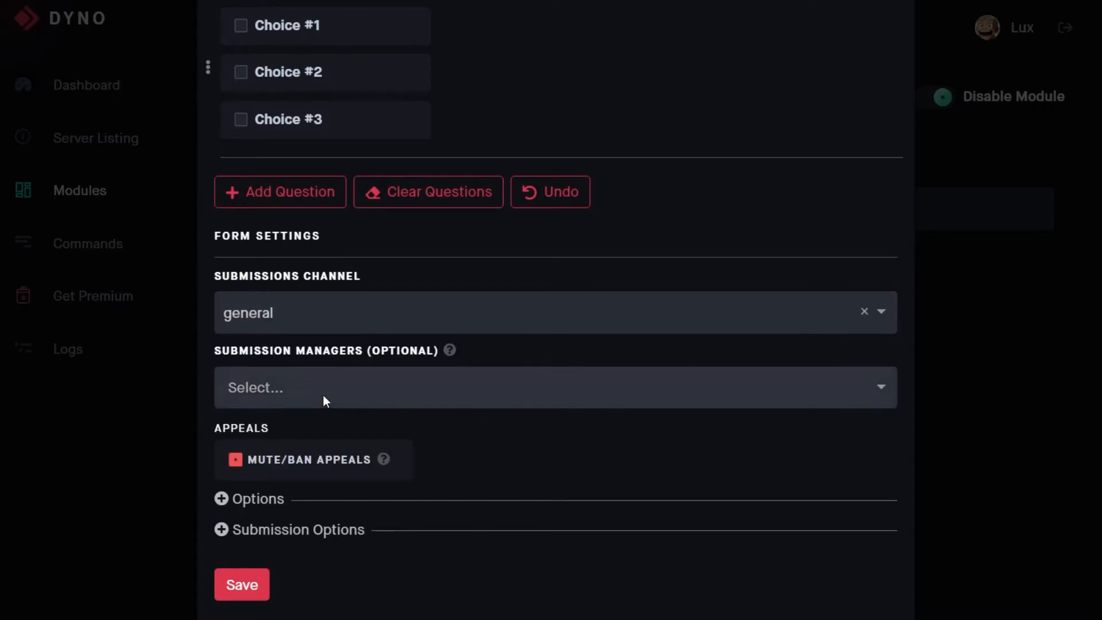
pyautogui.click(542, 312)
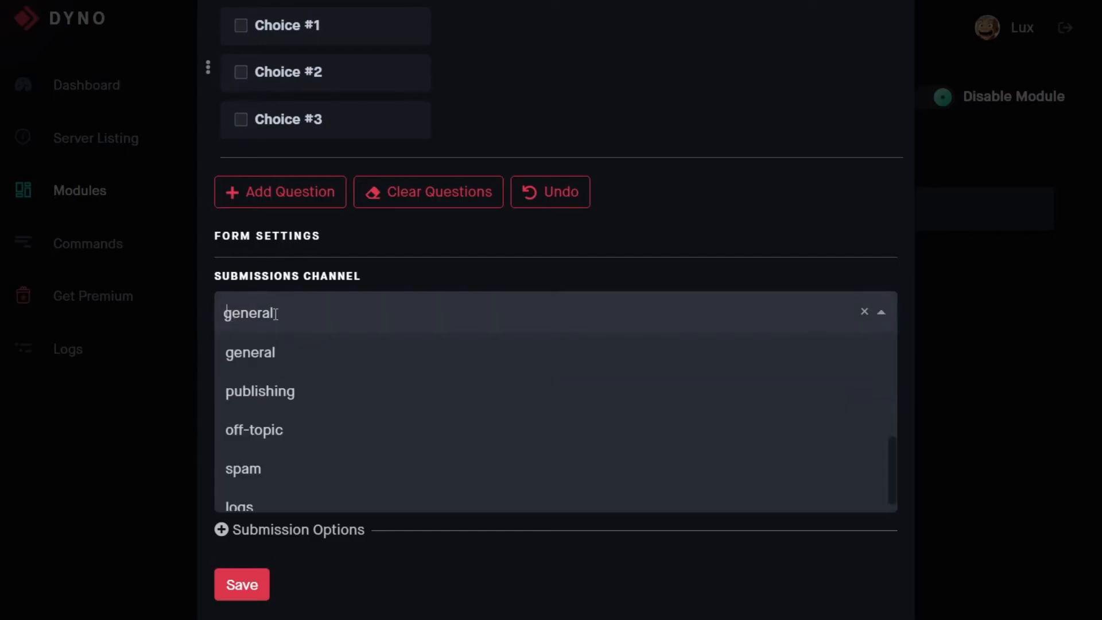
pyautogui.moveTo(319, 420)
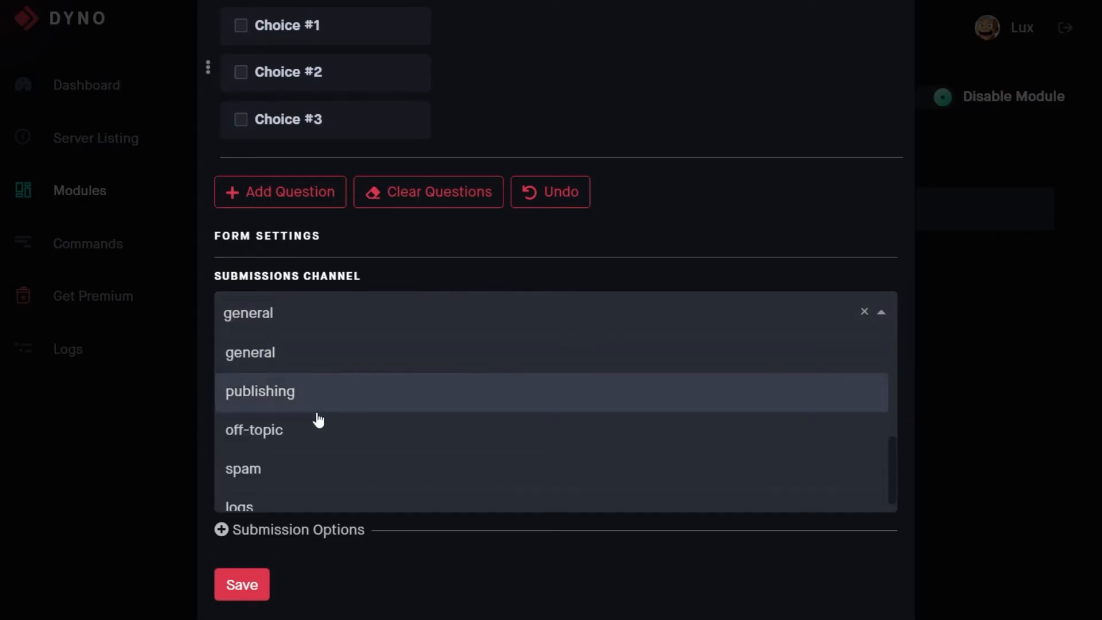
# Add admin and gerant as Submission Managers
pyautogui.scroll(-3)
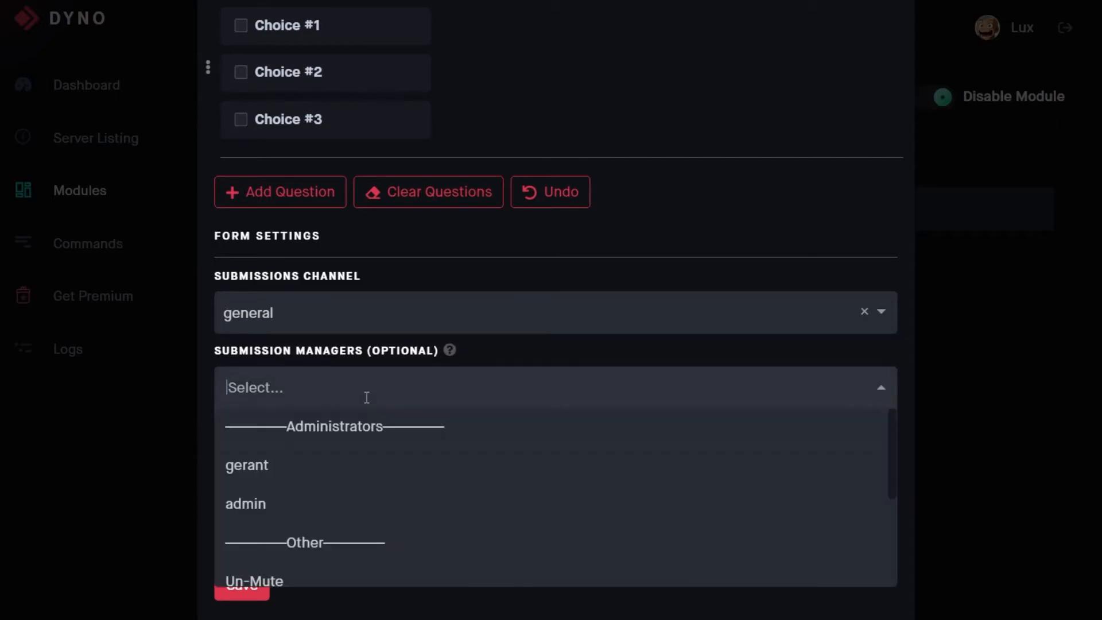
pyautogui.click(246, 504)
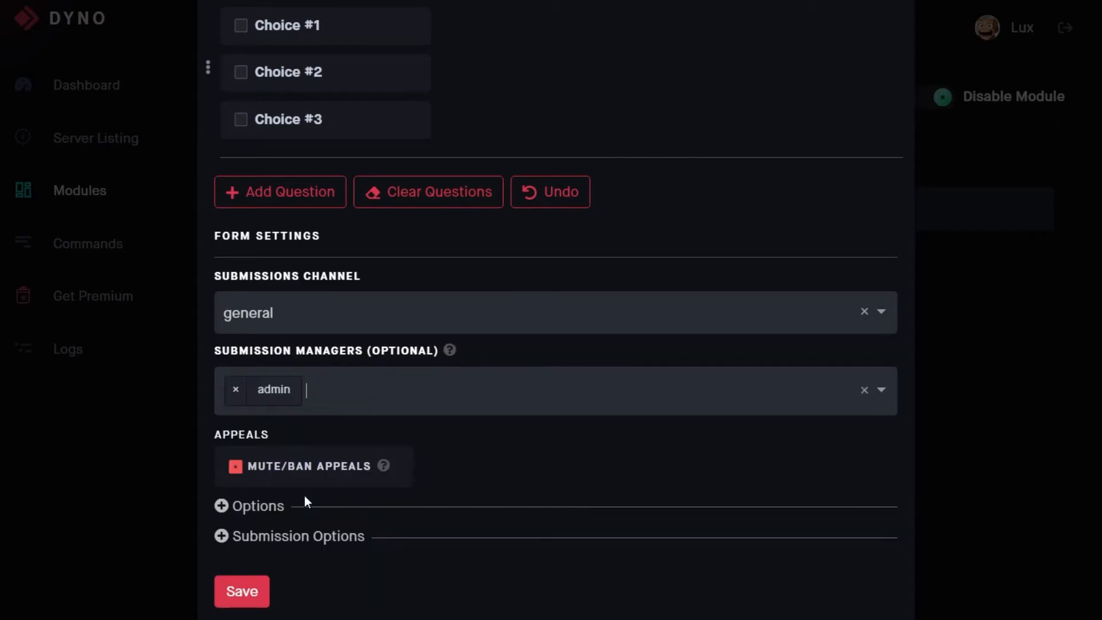
pyautogui.click(555, 393)
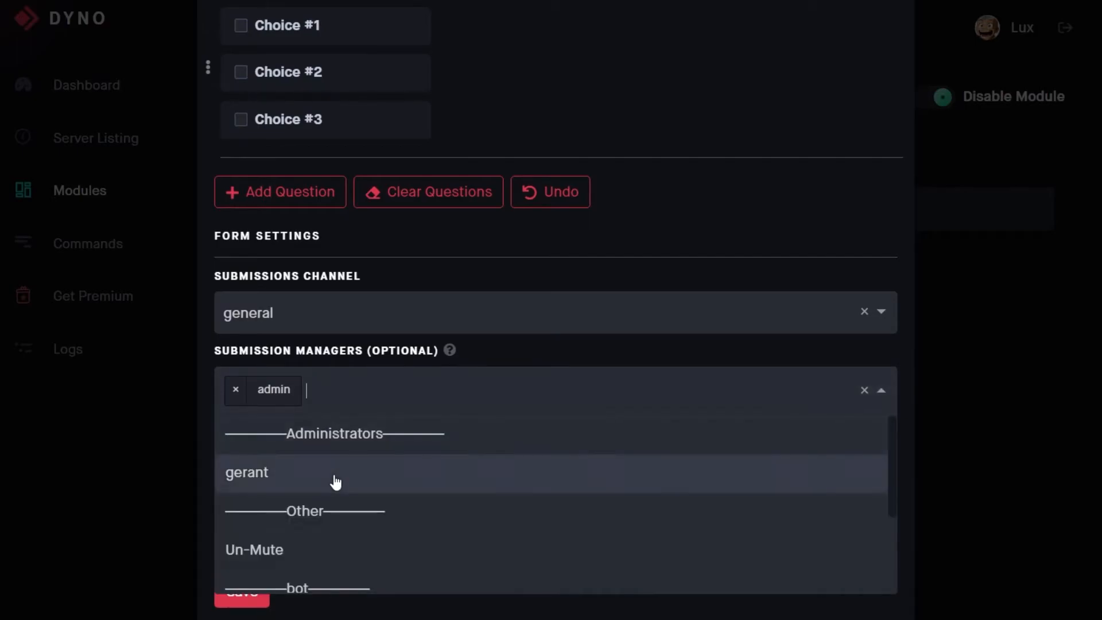
pyautogui.click(247, 473)
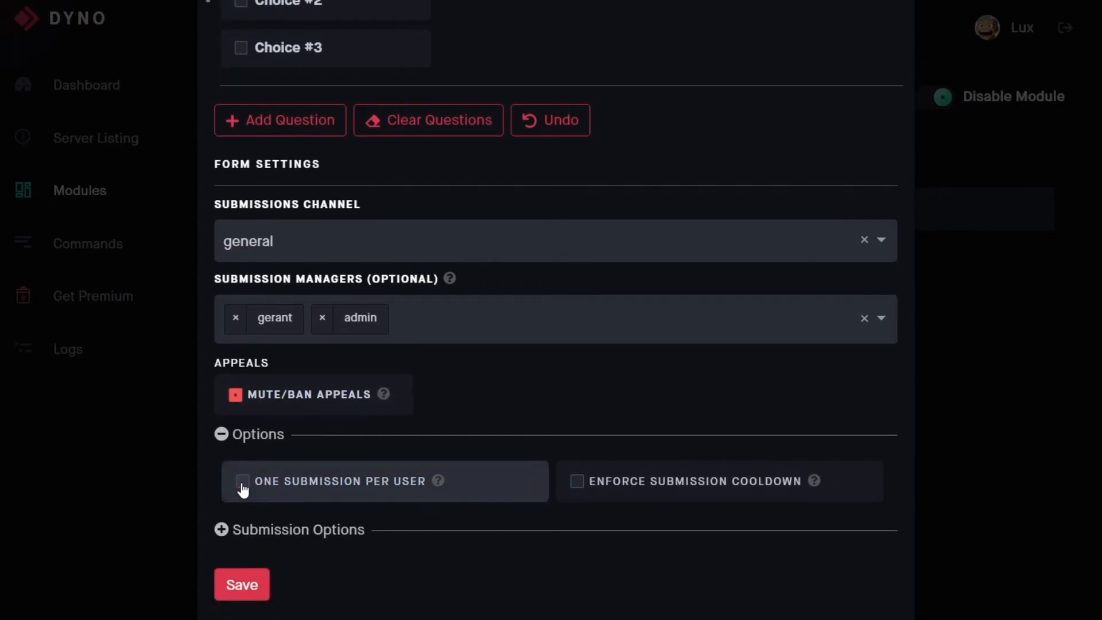
# Enable One Submission Per User and save the Ban Appeals Form
pyautogui.click(242, 481)
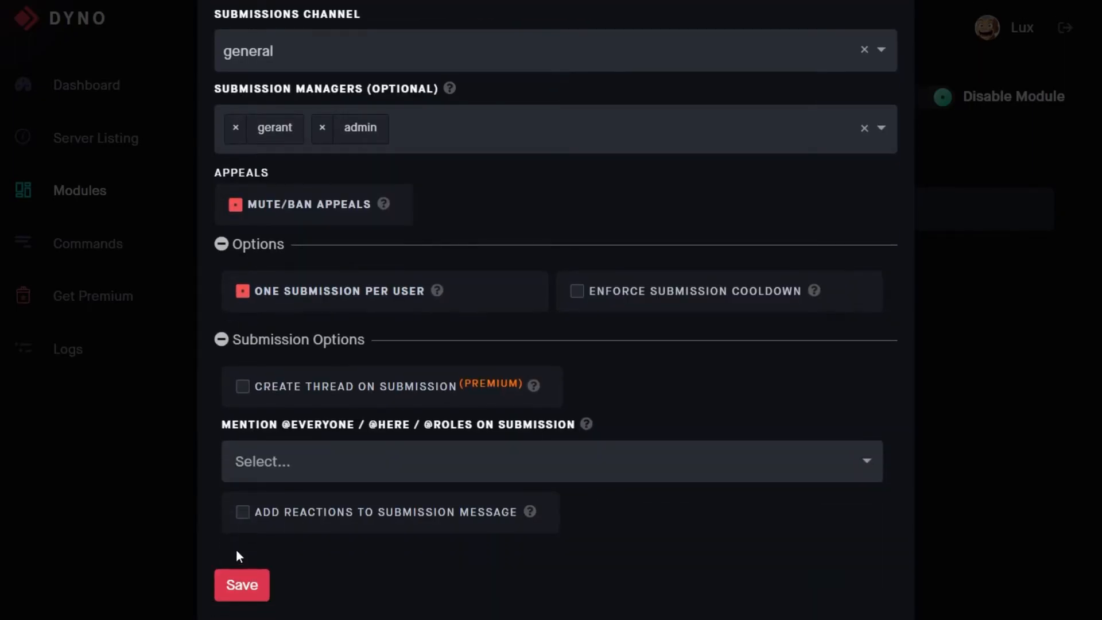
pyautogui.click(241, 585)
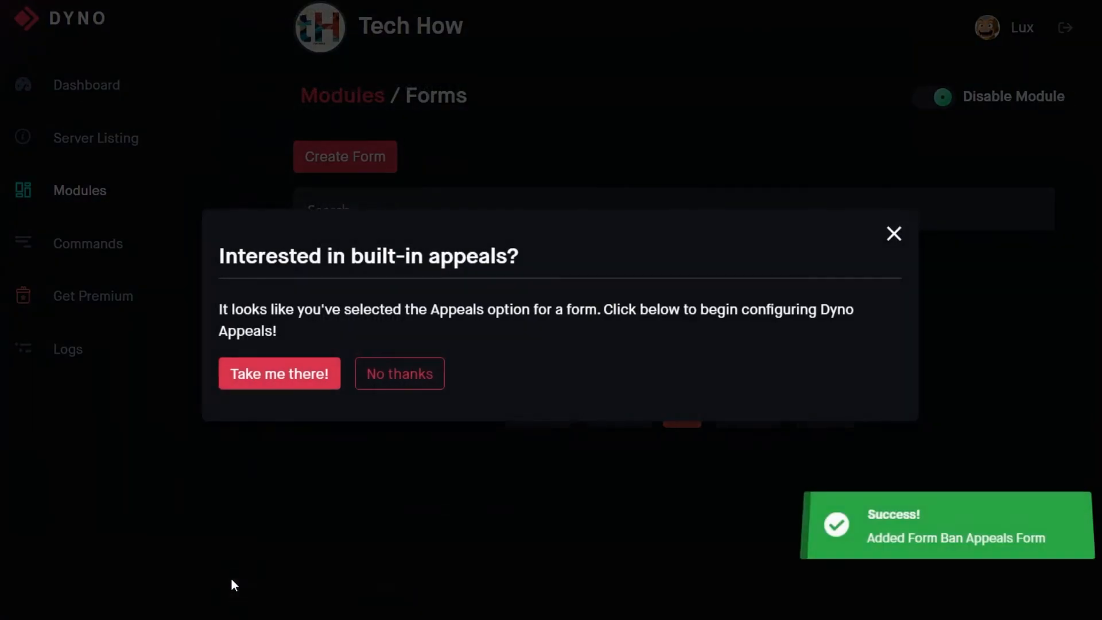
pyautogui.moveTo(313, 388)
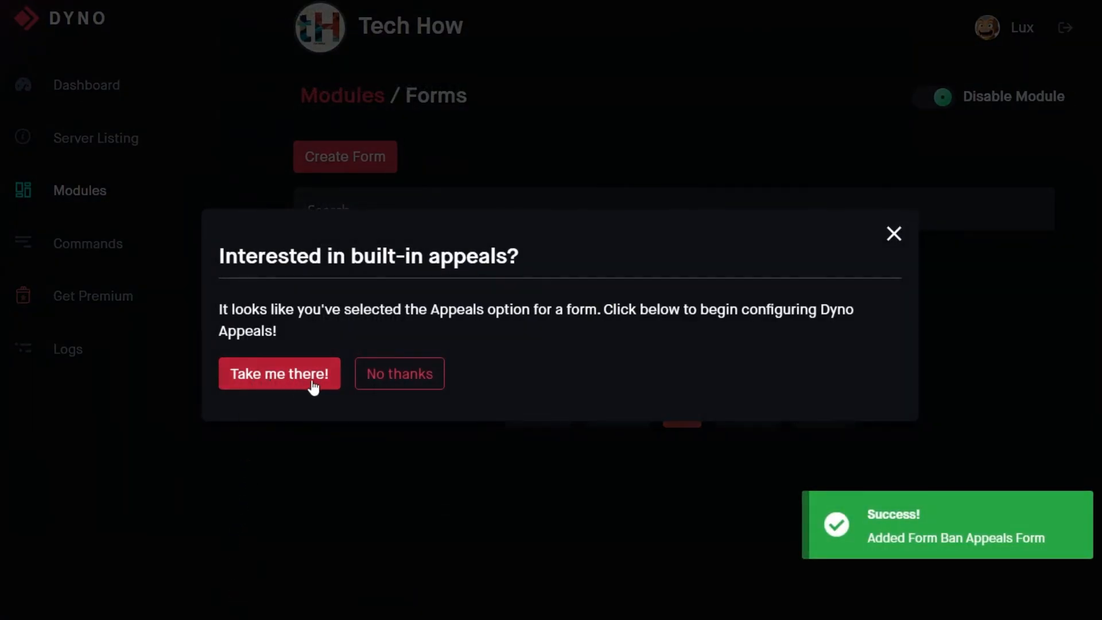
# Accept the built-in appeals prompt with 'Take me there!'
pyautogui.click(399, 374)
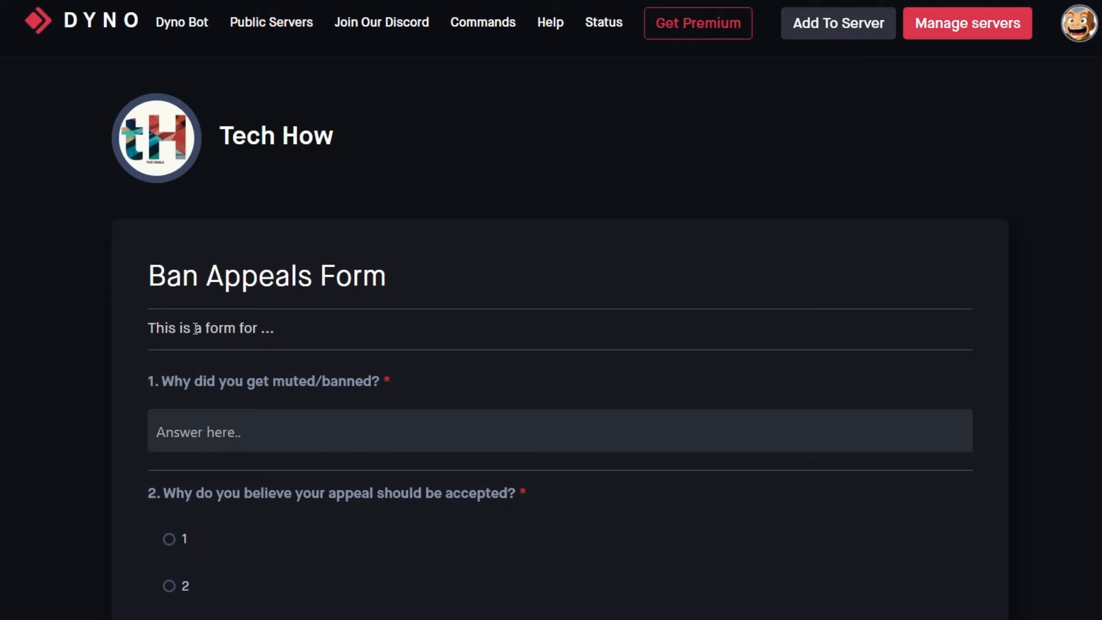
# Fill the public form with 123, option 1 and Choice #1 and submit it
pyautogui.scroll(-3)
pyautogui.write('123')
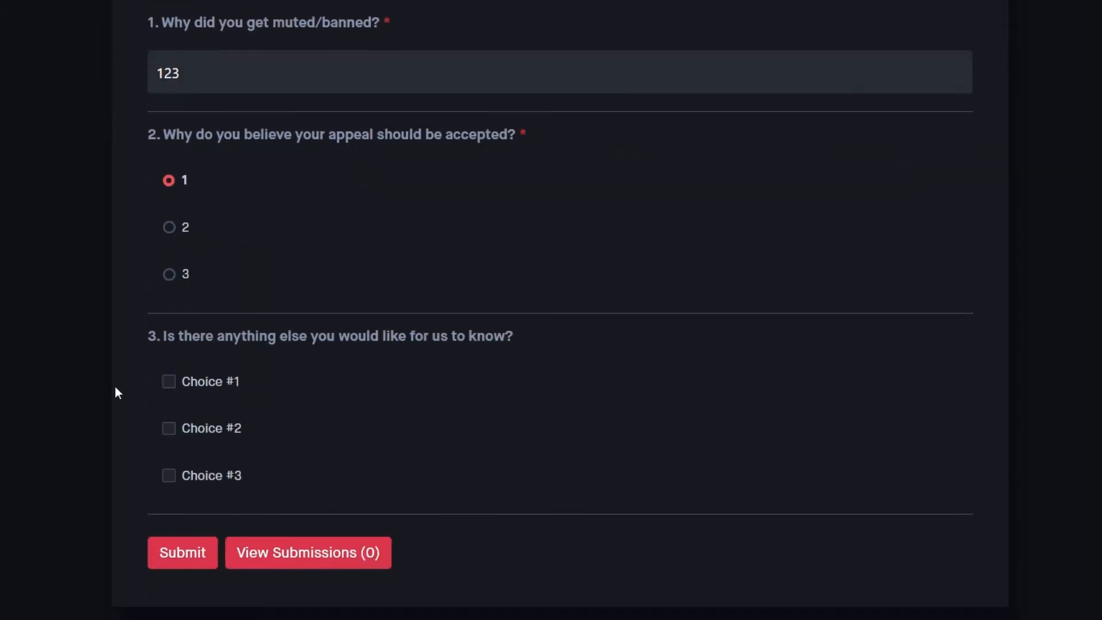
pyautogui.click(169, 382)
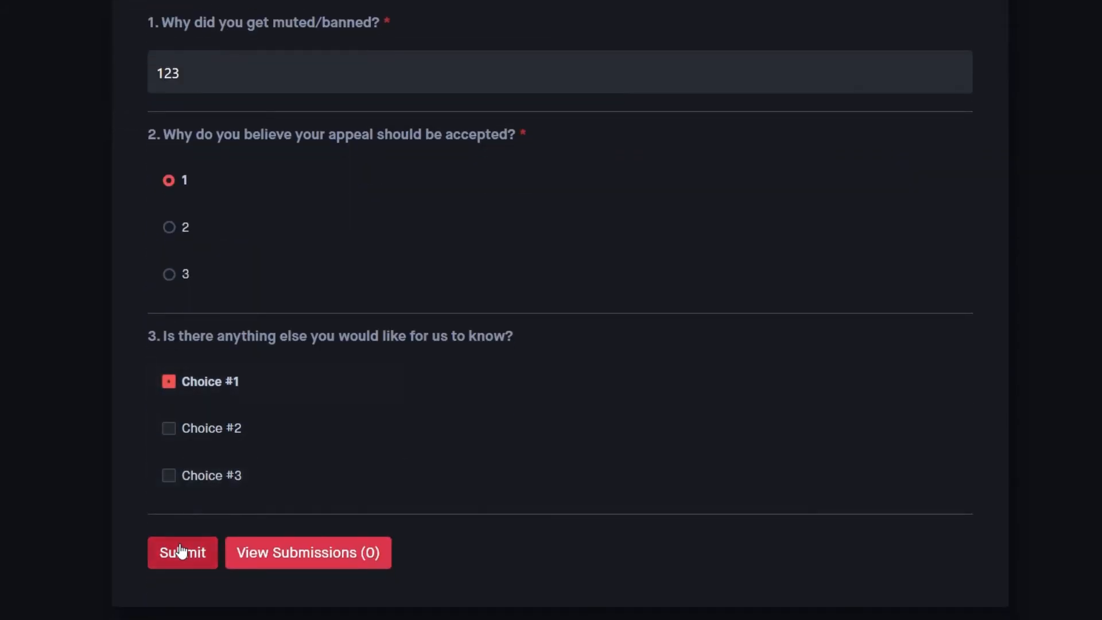
pyautogui.click(182, 552)
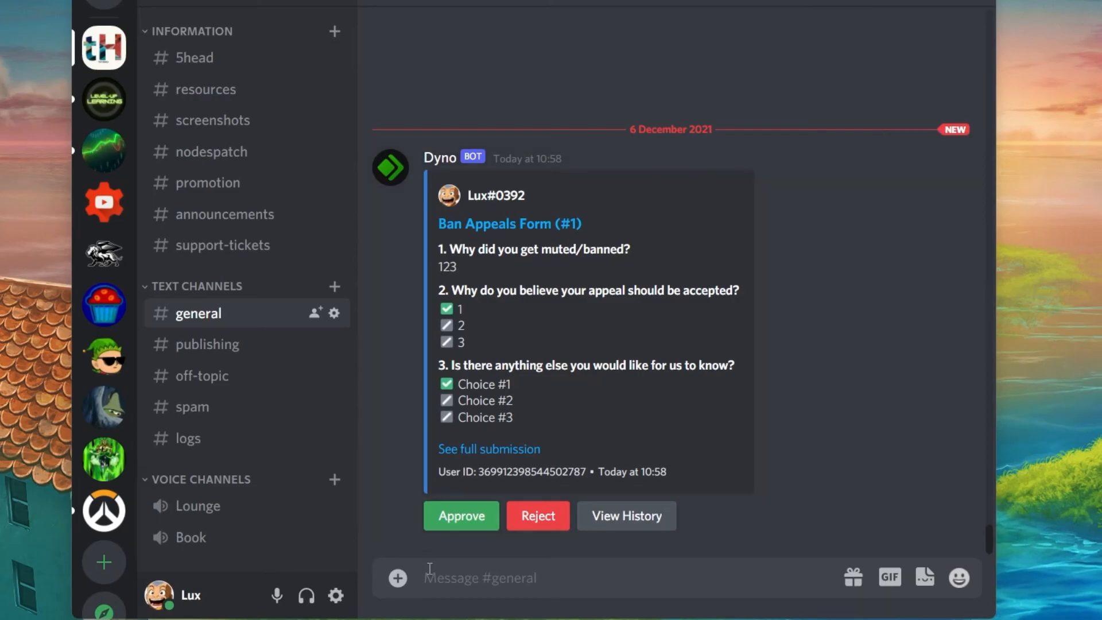
pyautogui.write('https://dyno.gg/form/93947d81')
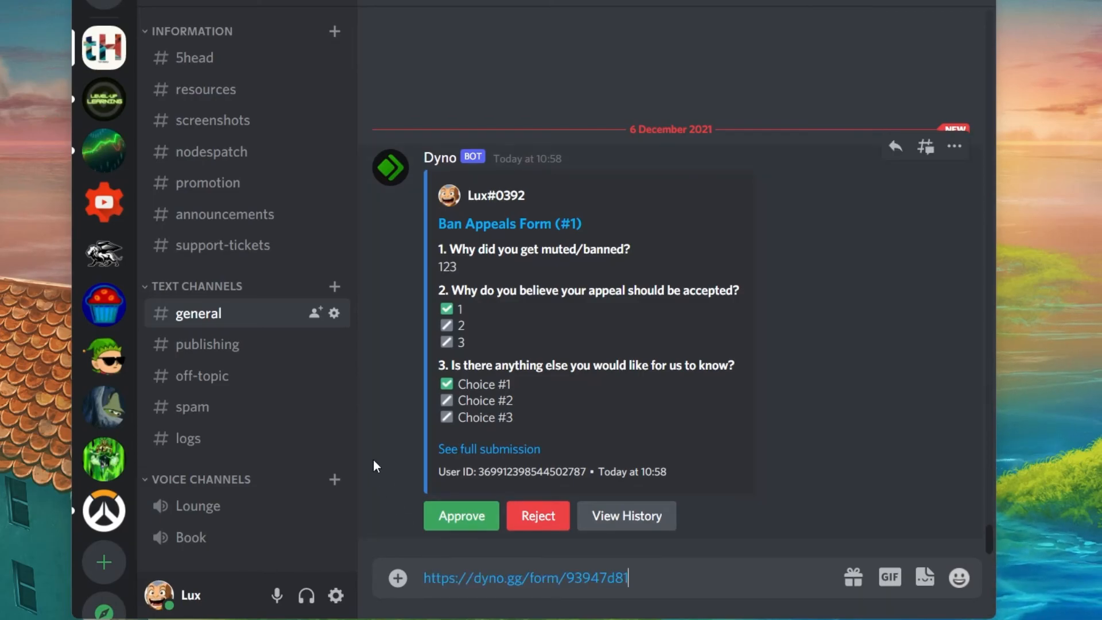
pyautogui.press('Enter')
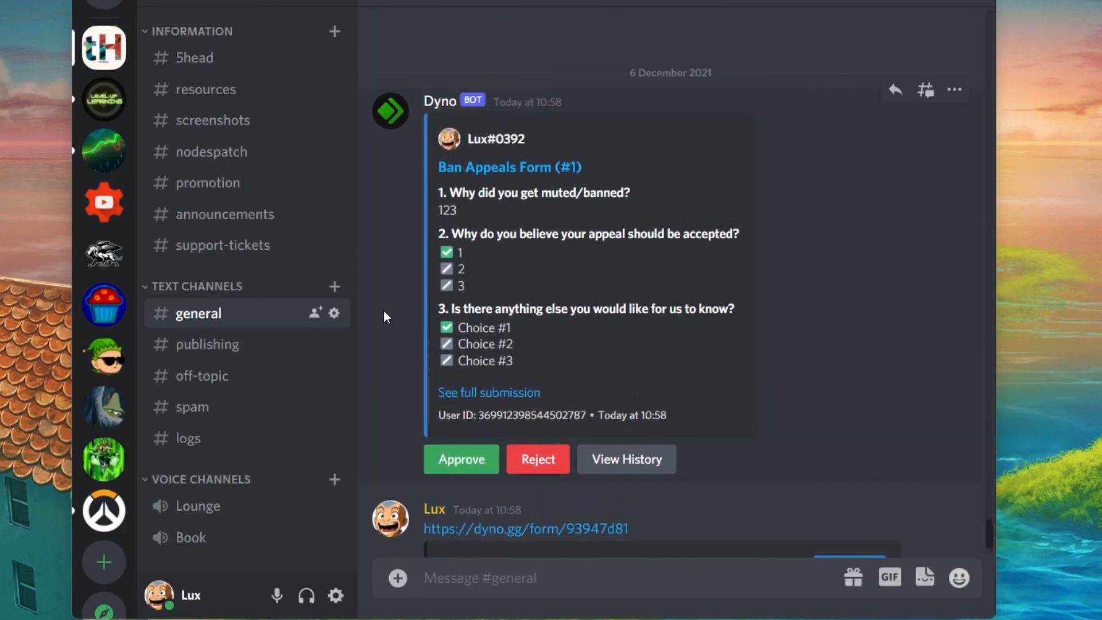
pyautogui.moveTo(619, 464)
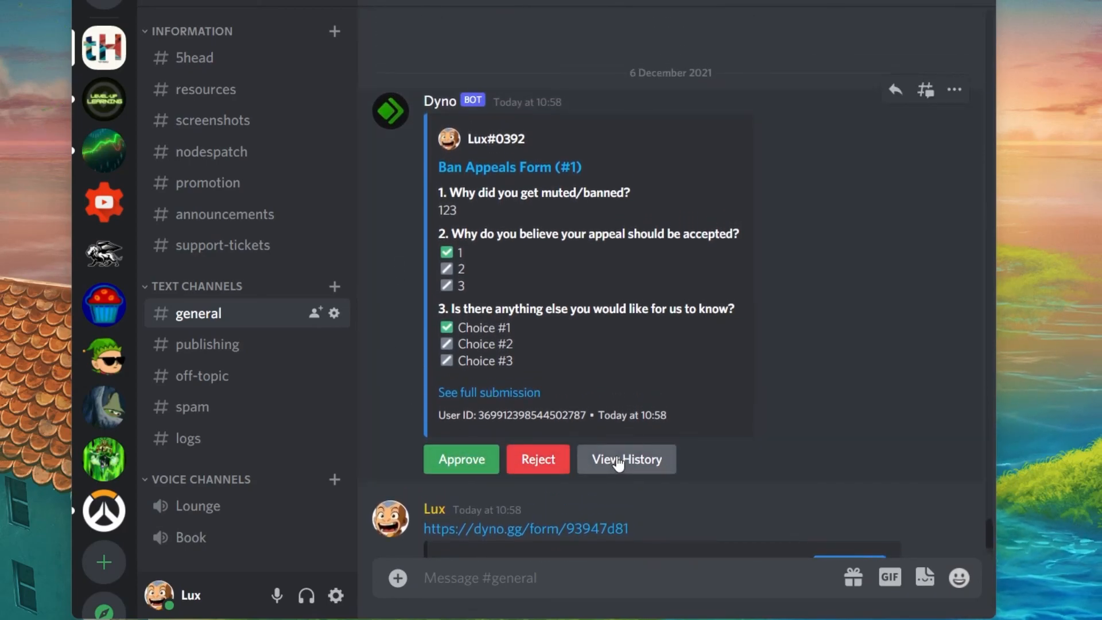
pyautogui.moveTo(406, 315)
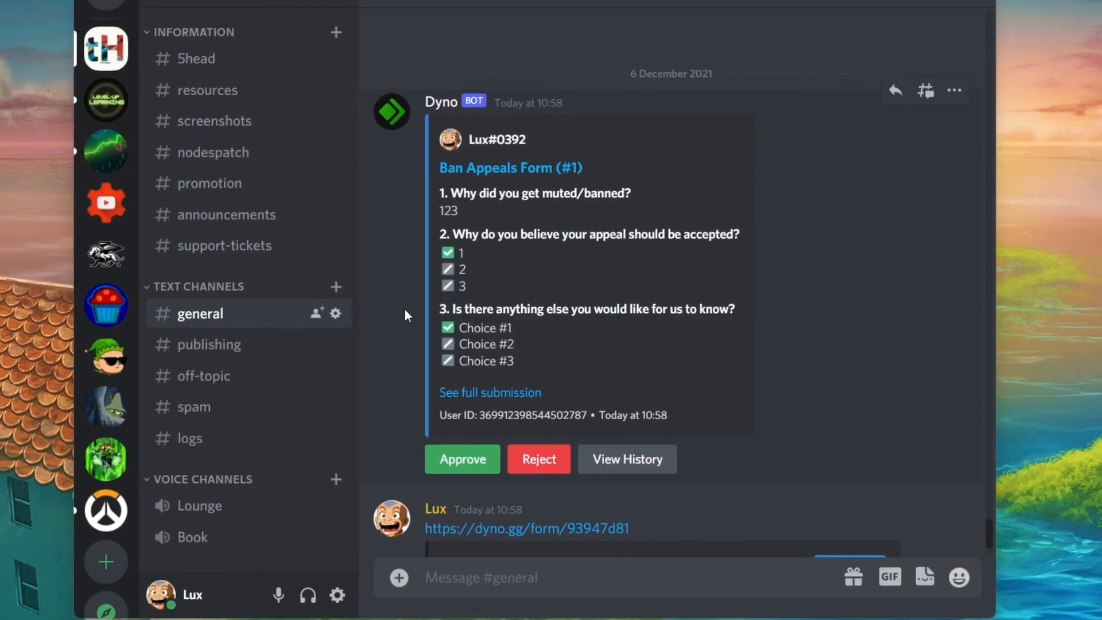